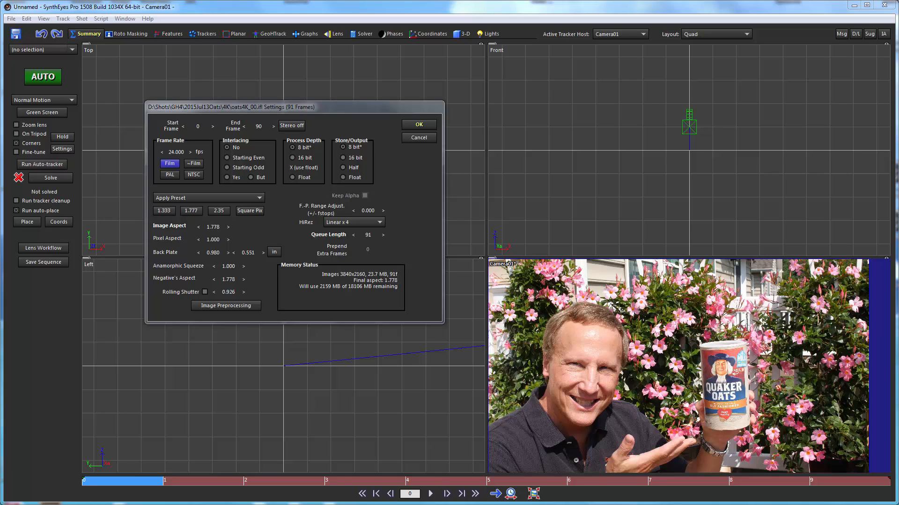
pyautogui.moveTo(409, 190)
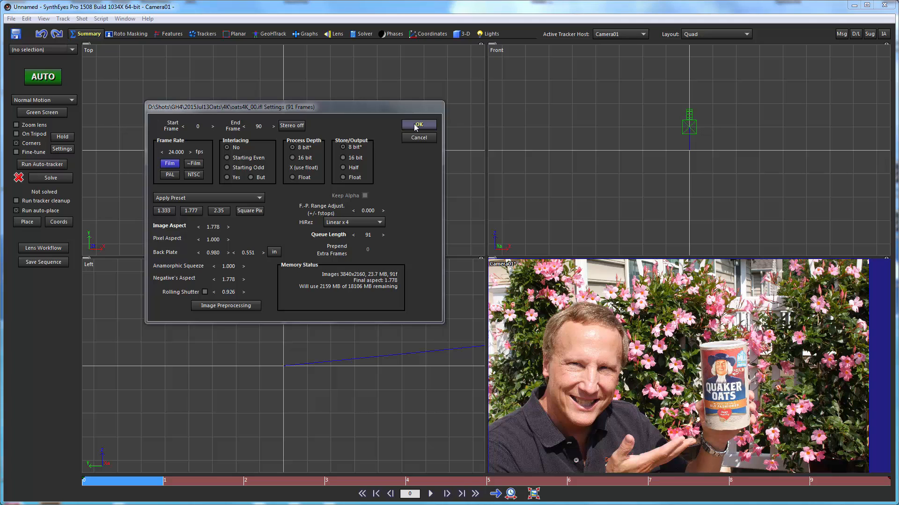
# Accept the shot settings to load the 91-frame 4K oats clip into the Camera view
pyautogui.click(419, 125)
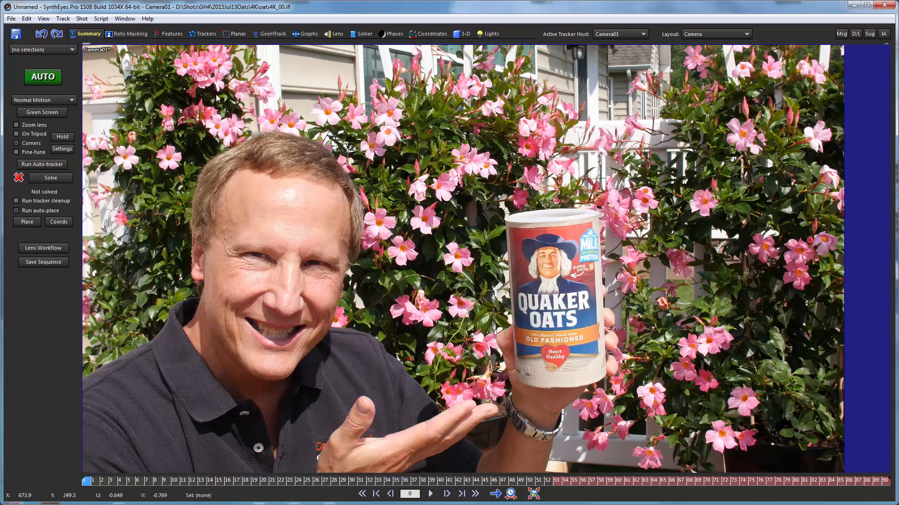
pyautogui.moveTo(327, 36)
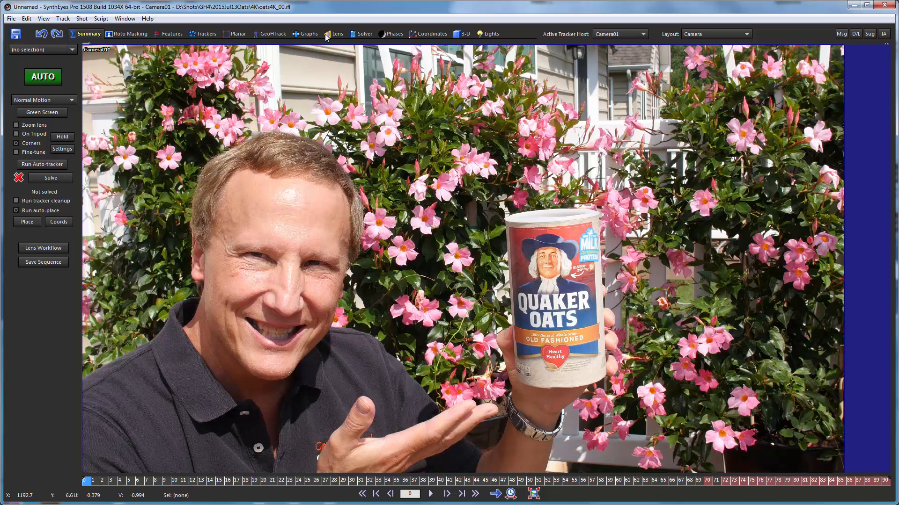
# Open the Lens room, showing a 45° field of view and 30.047 focal length
pyautogui.click(335, 34)
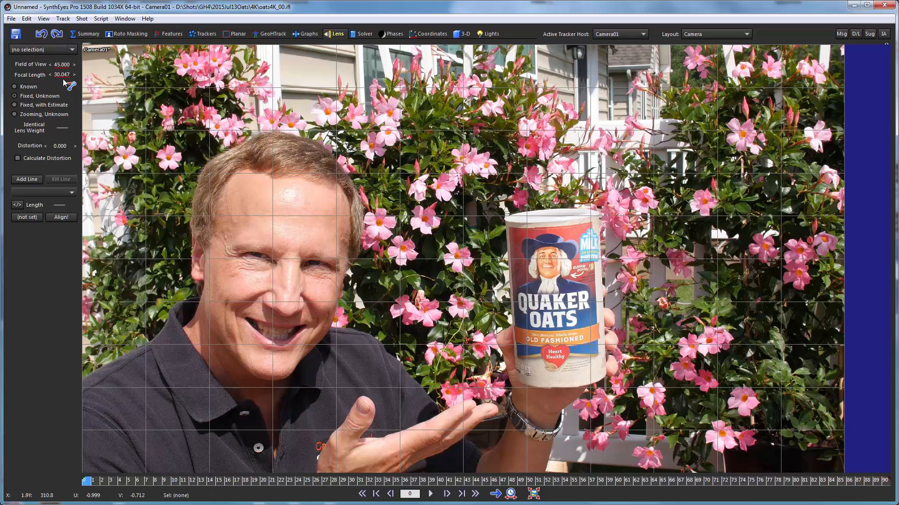
pyautogui.moveTo(53, 64)
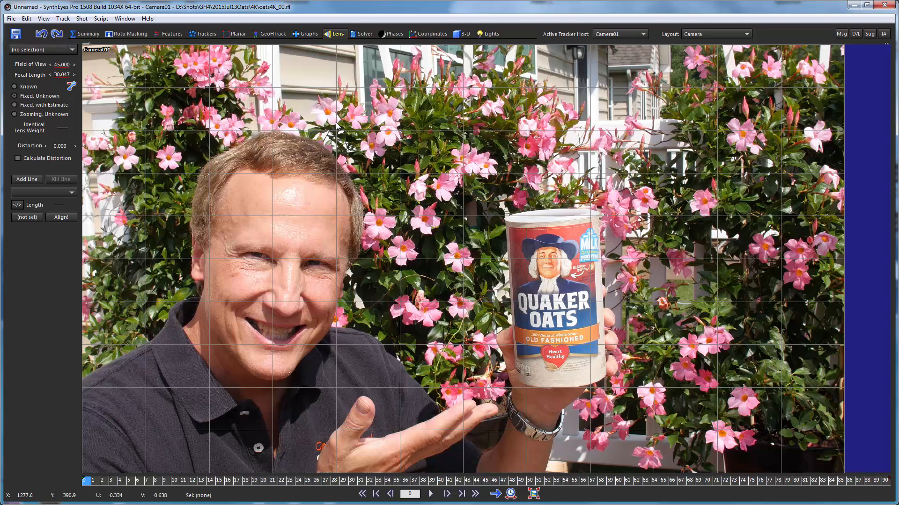
pyautogui.moveTo(386, 217)
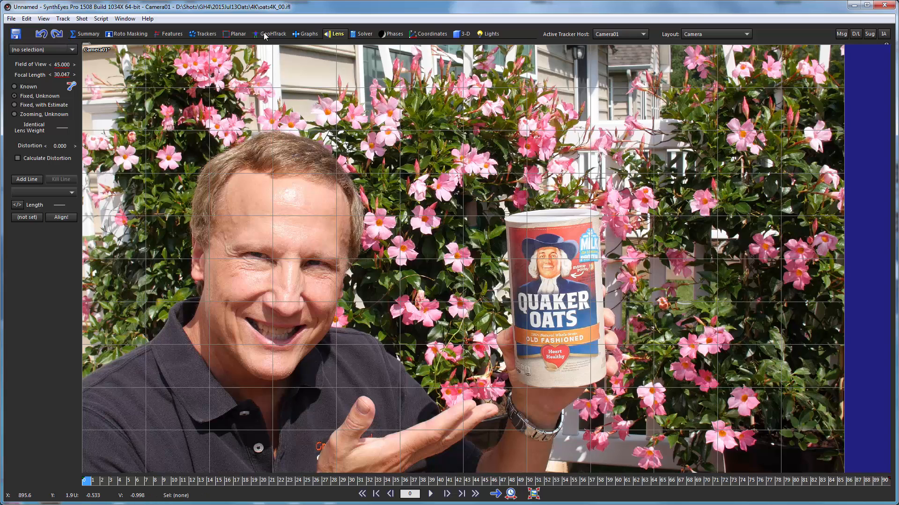
# Switch to the GeoHTrack room, viewing the oats clip through Camera01's perspective view at frame 66
pyautogui.click(270, 33)
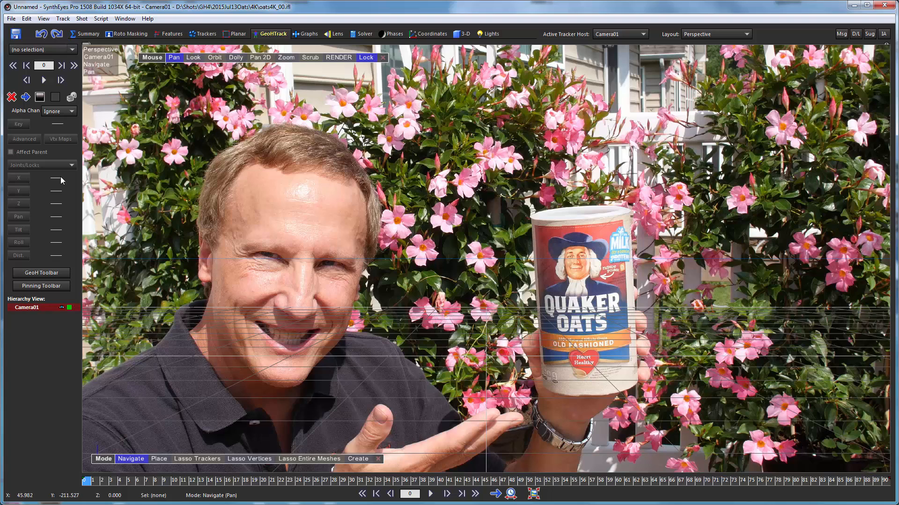
pyautogui.moveTo(323, 171)
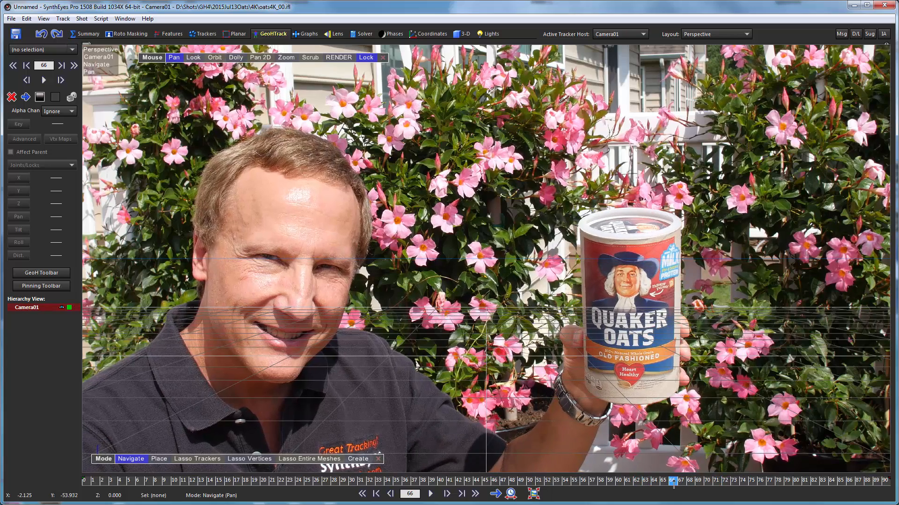
pyautogui.moveTo(599, 268)
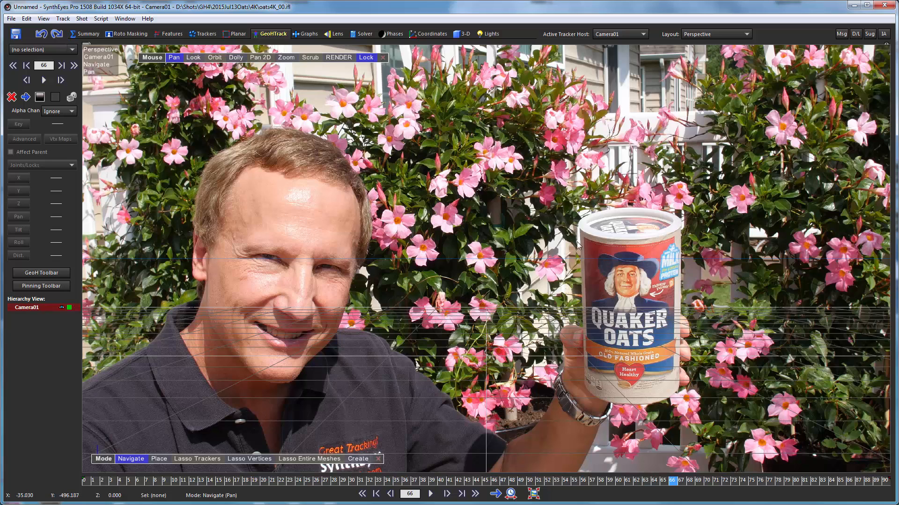
pyautogui.moveTo(590, 216)
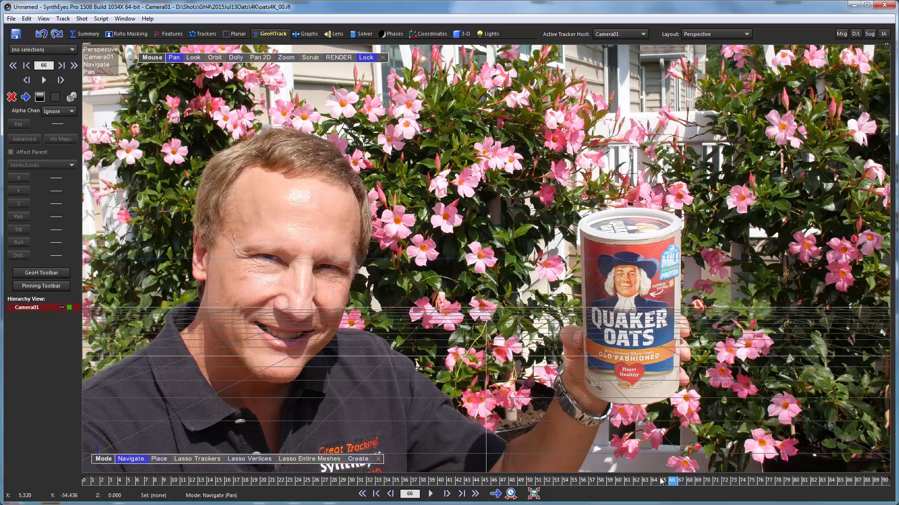
pyautogui.moveTo(585, 362)
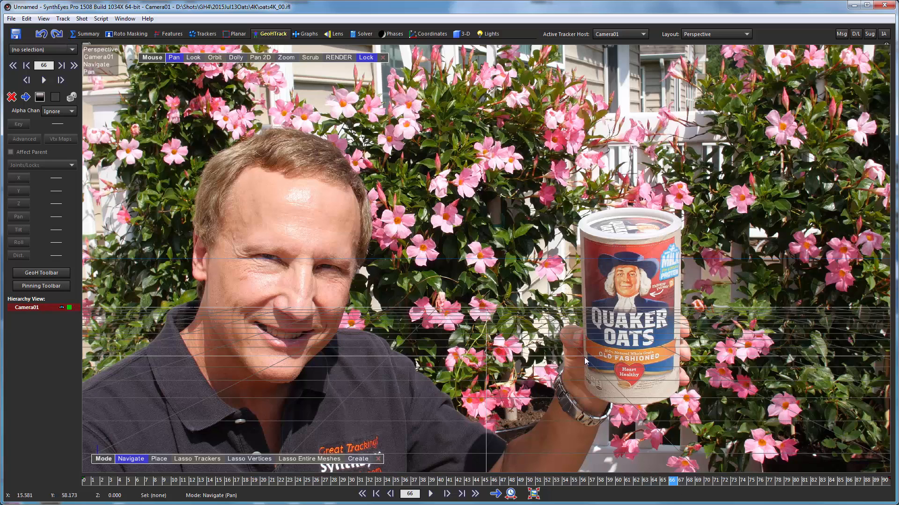
pyautogui.moveTo(592, 297)
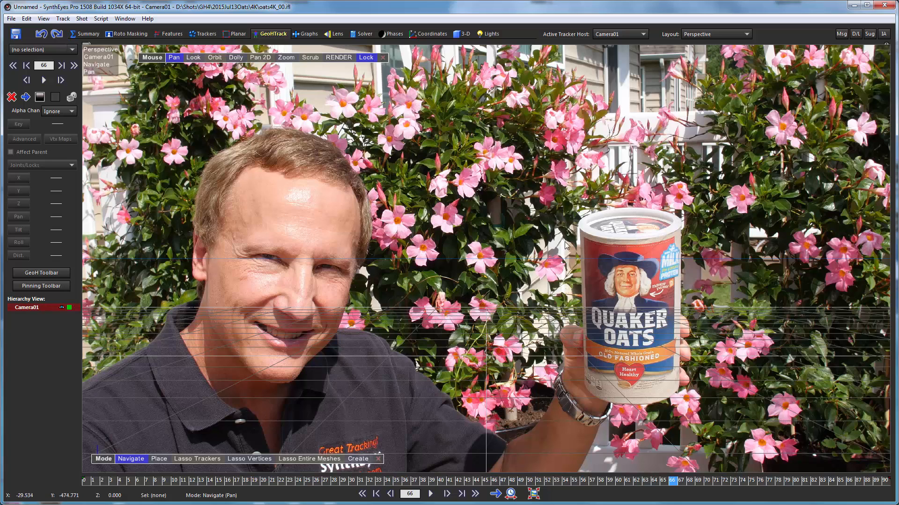
pyautogui.moveTo(407, 281)
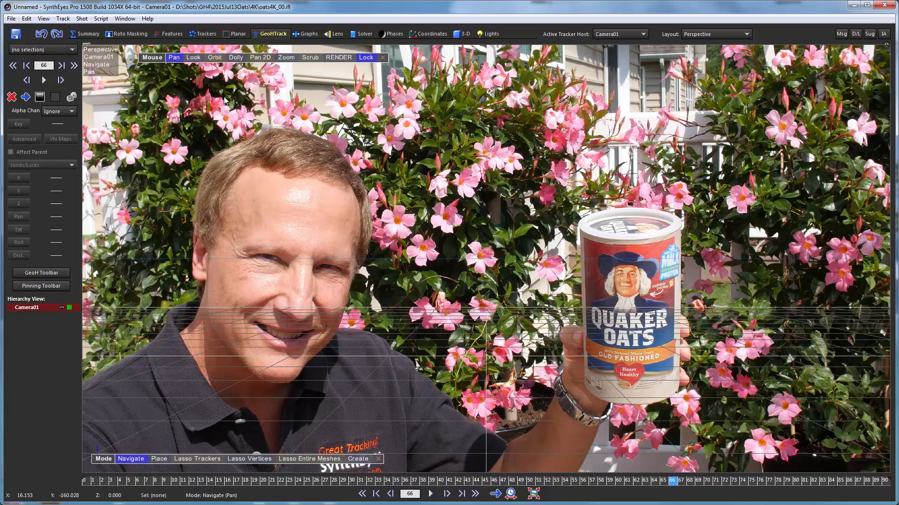
# Create Cylinder01 from the viewport's Creation Object > Cylinder menu and place it at frame 66
pyautogui.rightClick(225, 99)
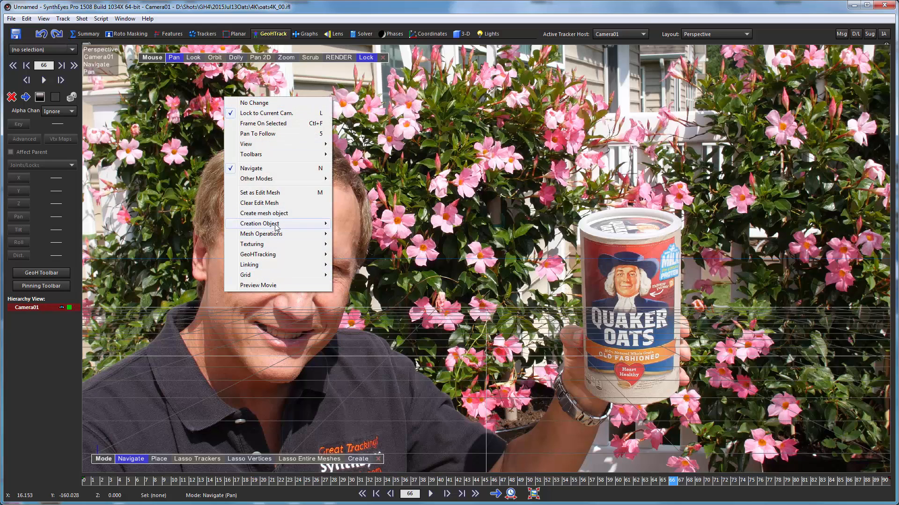
pyautogui.moveTo(277, 224)
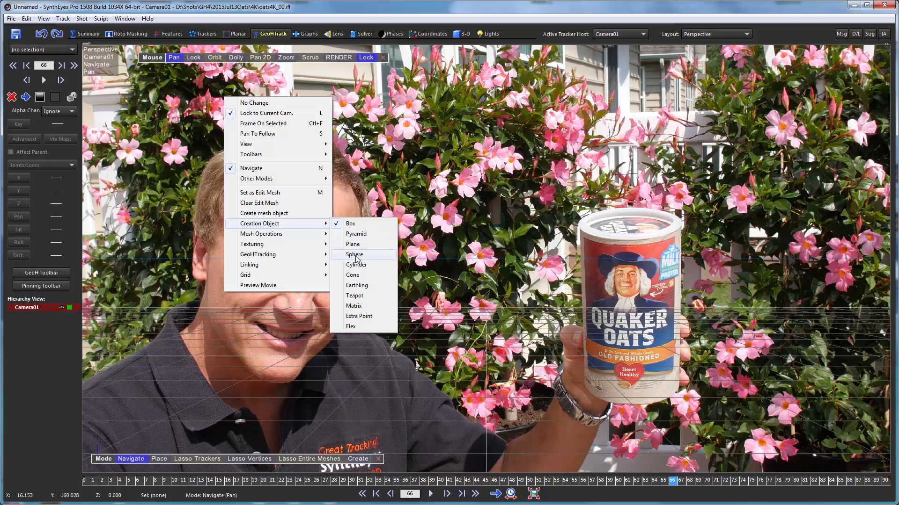
pyautogui.click(354, 254)
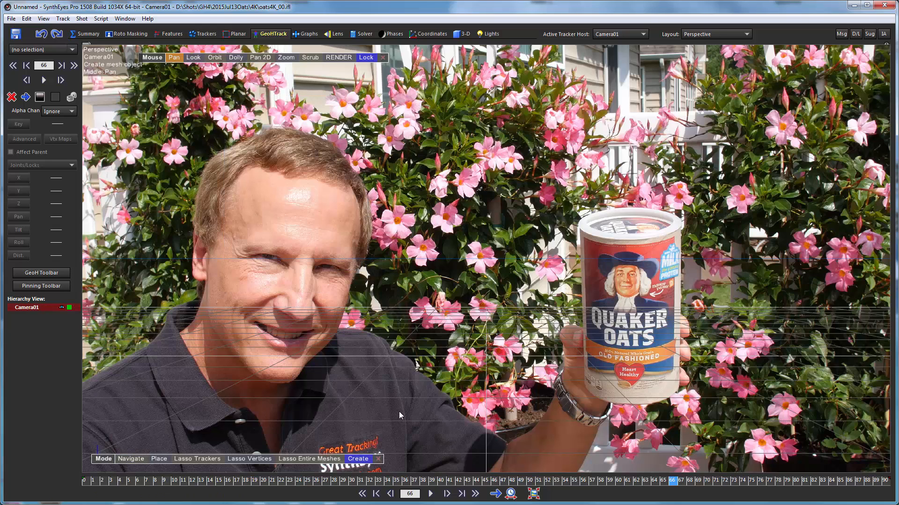
pyautogui.click(400, 416)
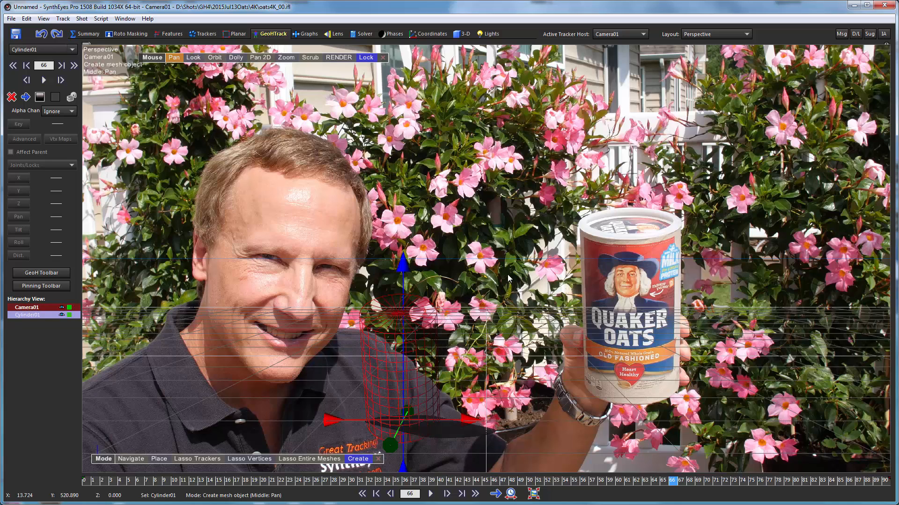
pyautogui.moveTo(390, 339)
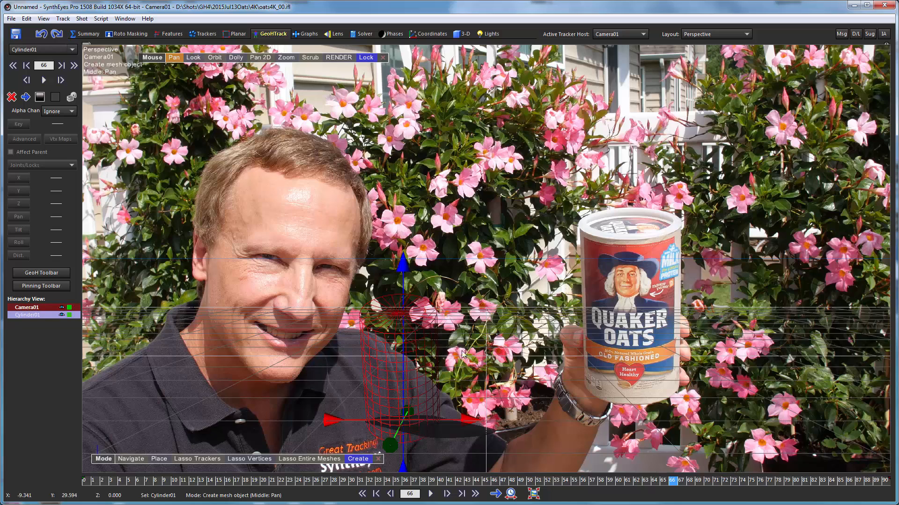
pyautogui.moveTo(73, 230)
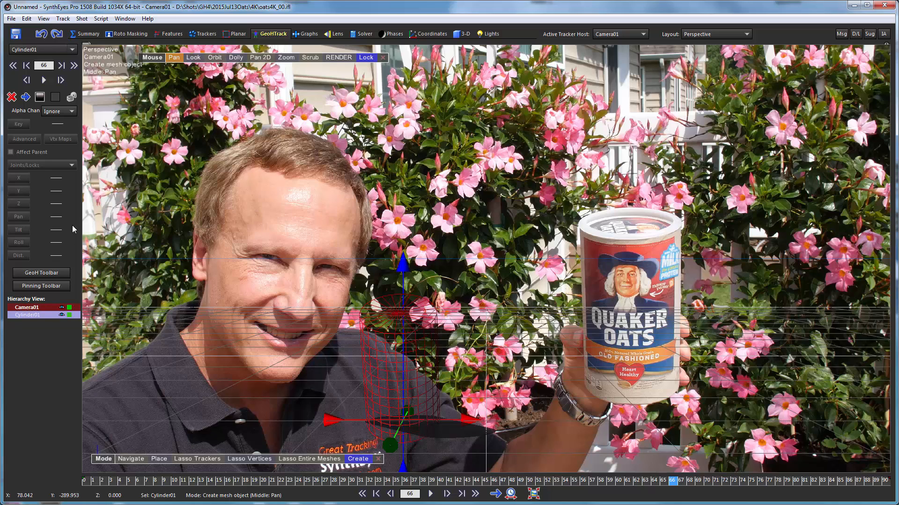
# Open the Pinning Toolbar, move its panel off the footage, and switch to 'FOV changes'
pyautogui.click(41, 286)
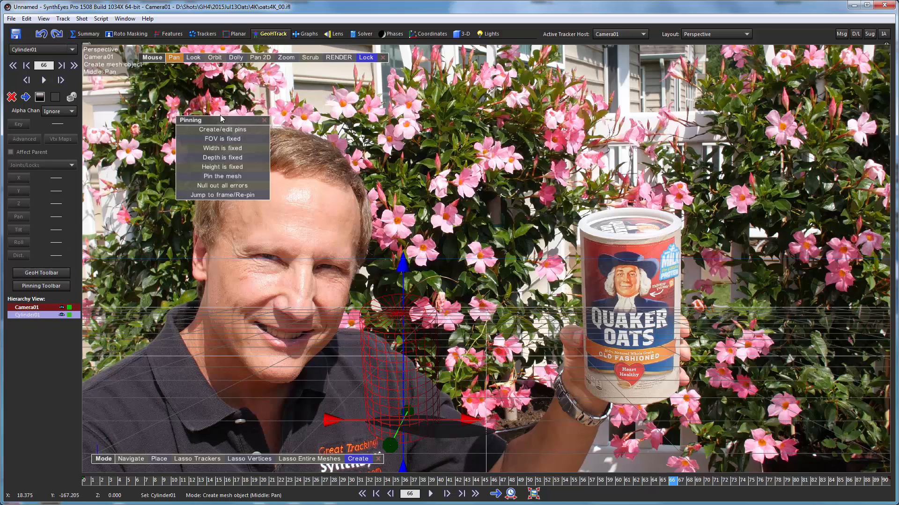
pyautogui.moveTo(221, 120); pyautogui.dragTo(155, 94)
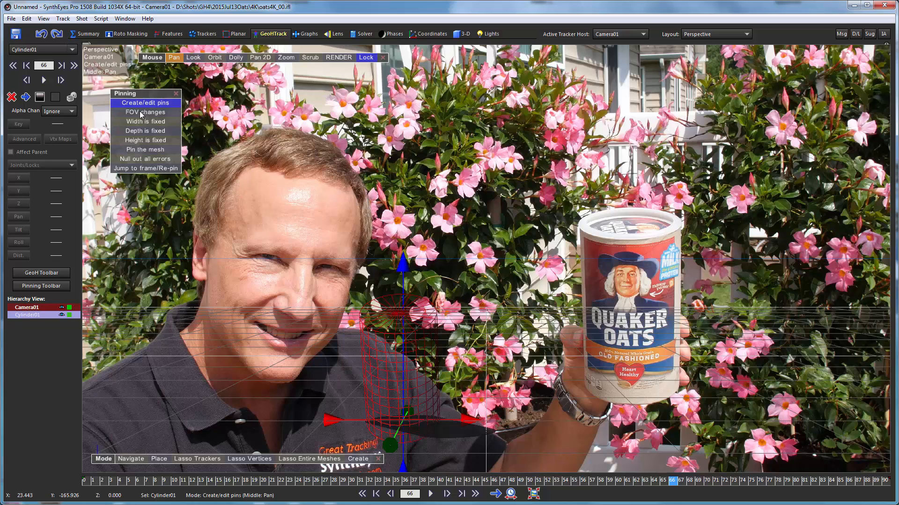
pyautogui.moveTo(142, 121)
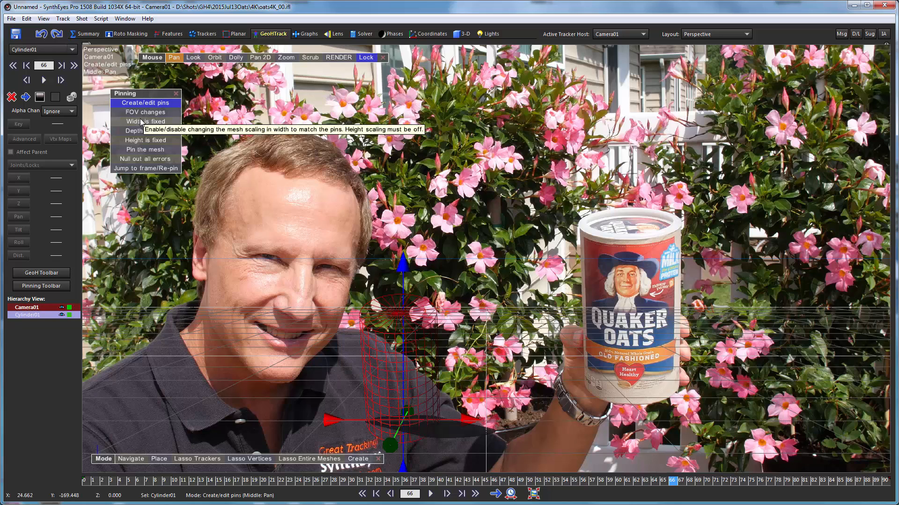
pyautogui.moveTo(369, 385)
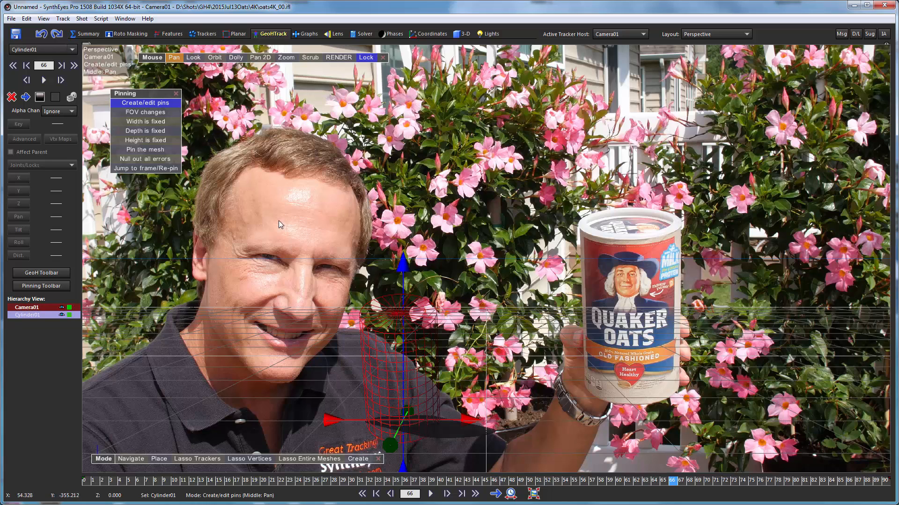
pyautogui.moveTo(140, 125)
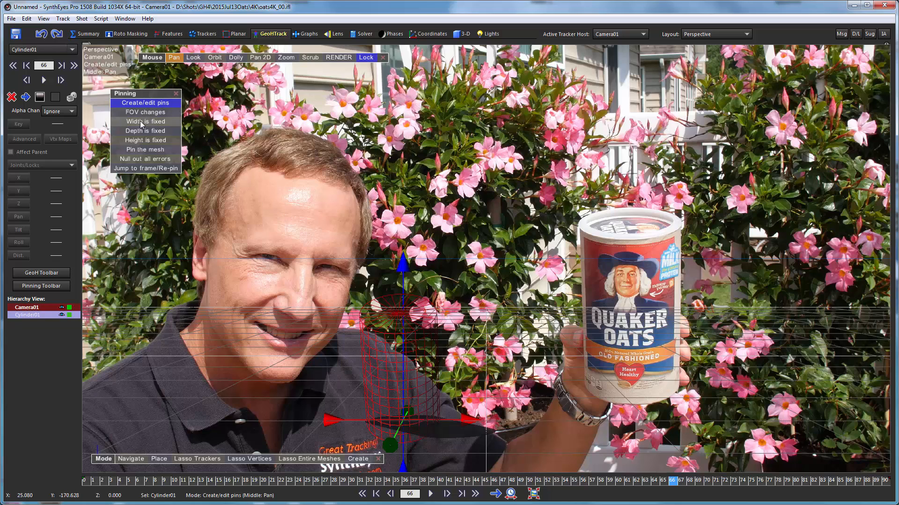
pyautogui.moveTo(452, 404)
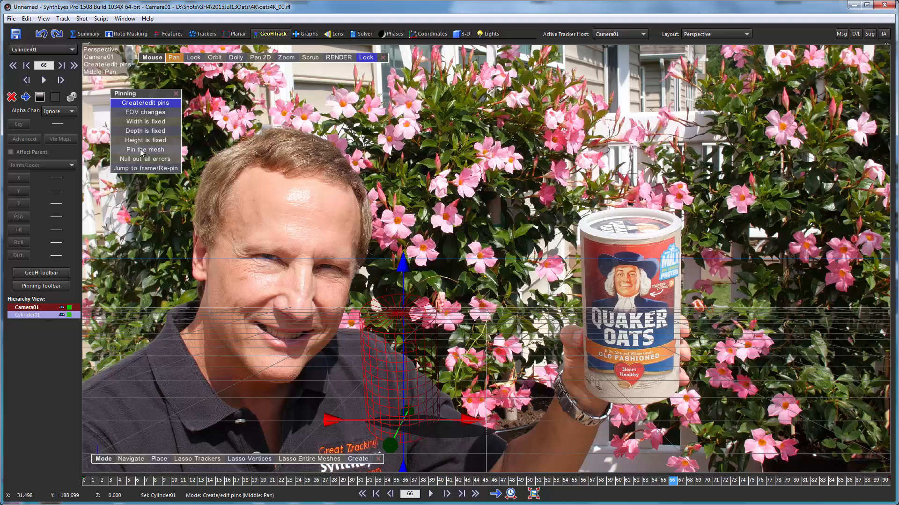
pyautogui.click(145, 140)
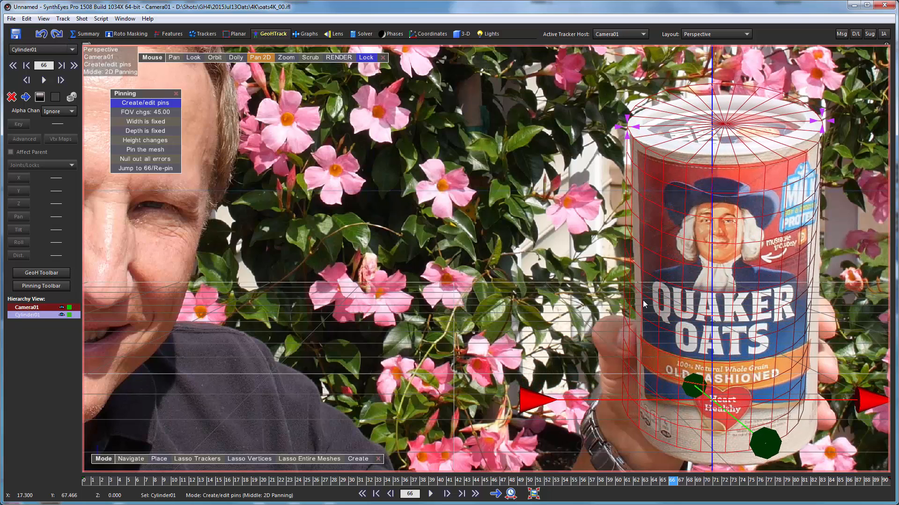
# Pin Cylinder01's top and bottom rims onto the oats can, letting FOV adjust to about 50°
pyautogui.moveTo(643, 304); pyautogui.dragTo(508, 227)
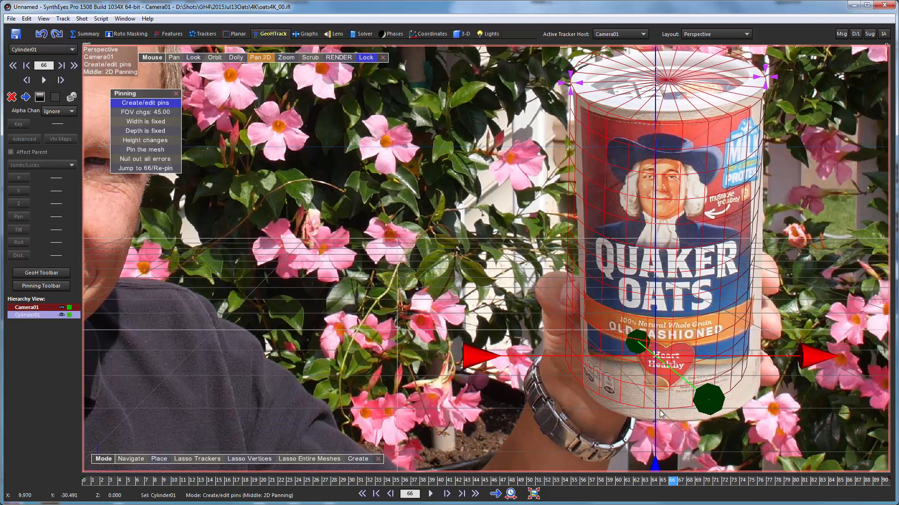
pyautogui.moveTo(700, 401)
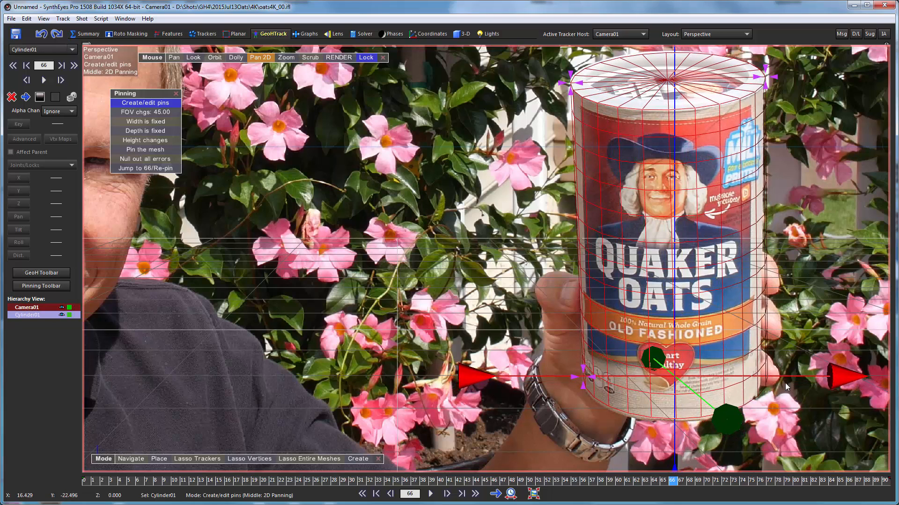
pyautogui.moveTo(769, 381)
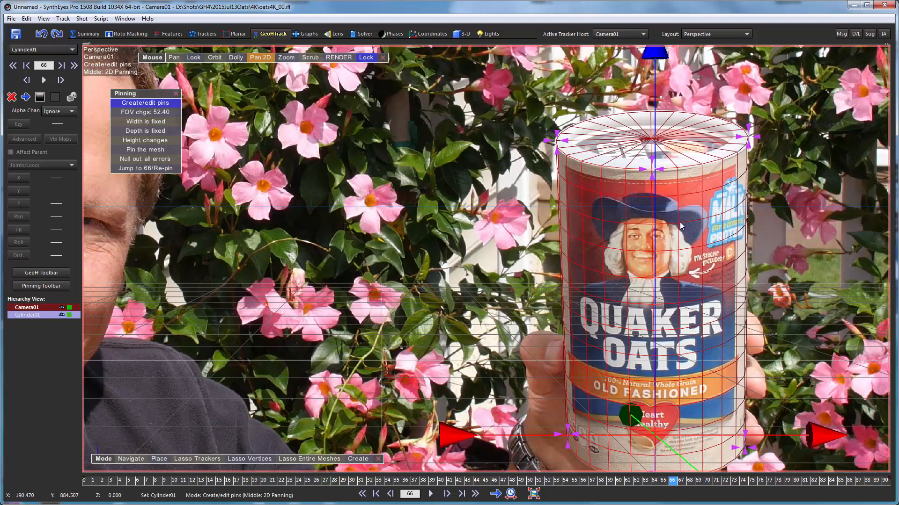
pyautogui.moveTo(682, 227); pyautogui.dragTo(535, 367)
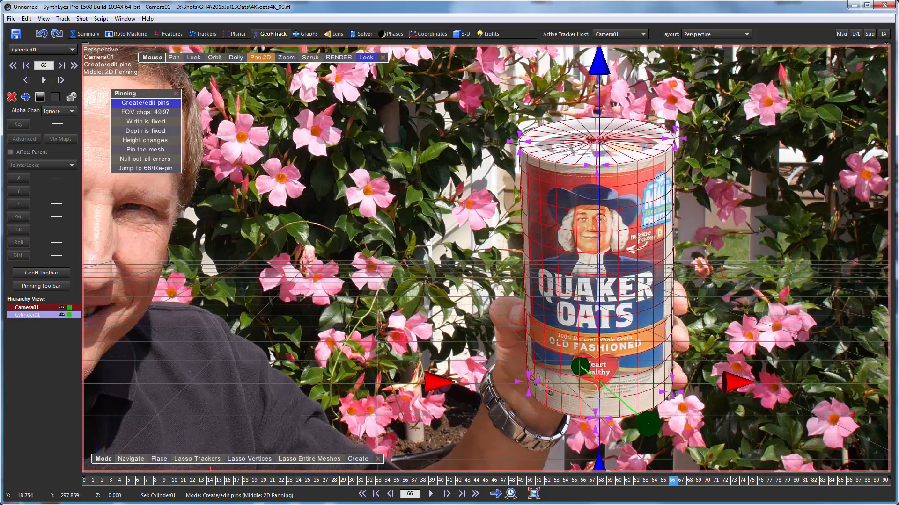
pyautogui.moveTo(531, 84)
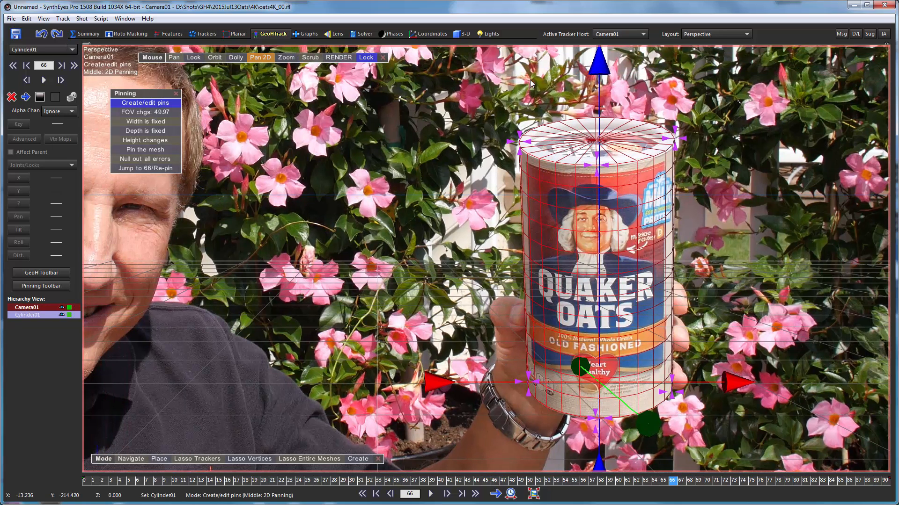
pyautogui.moveTo(440, 209)
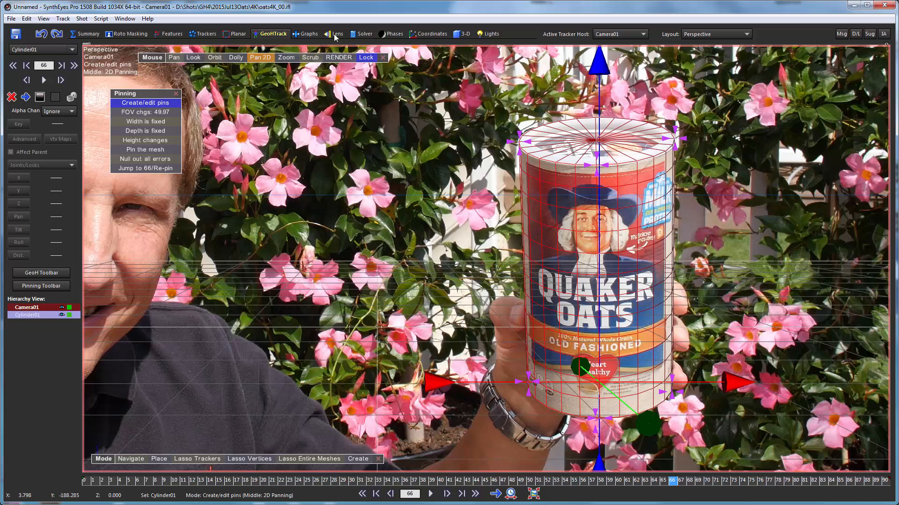
pyautogui.moveTo(340, 41)
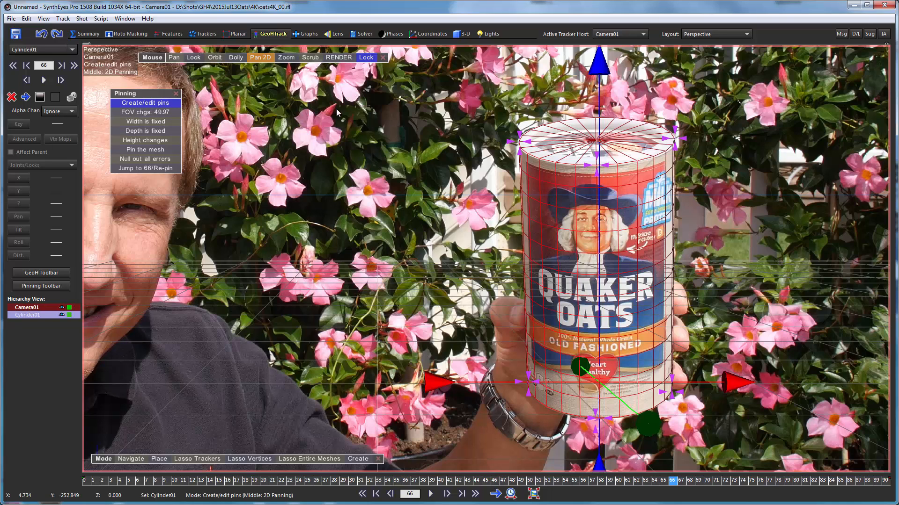
pyautogui.moveTo(614, 114)
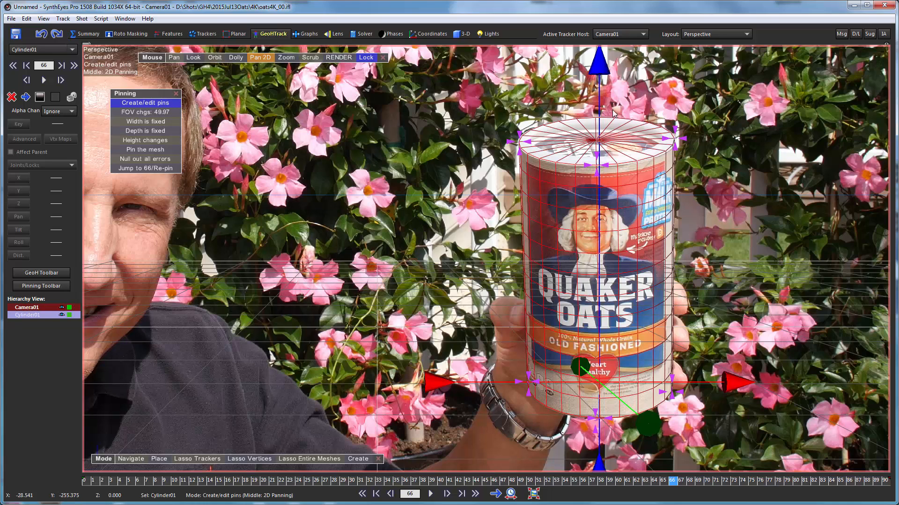
pyautogui.moveTo(525, 349)
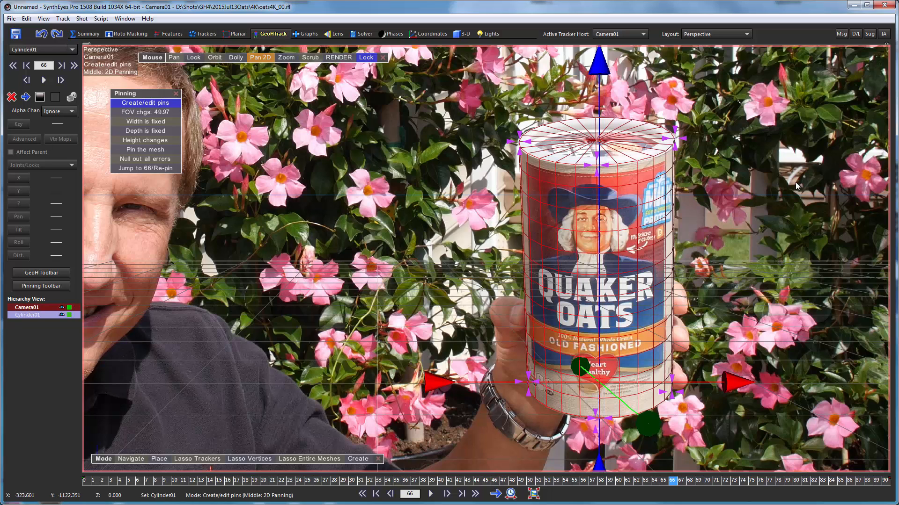
pyautogui.moveTo(799, 258)
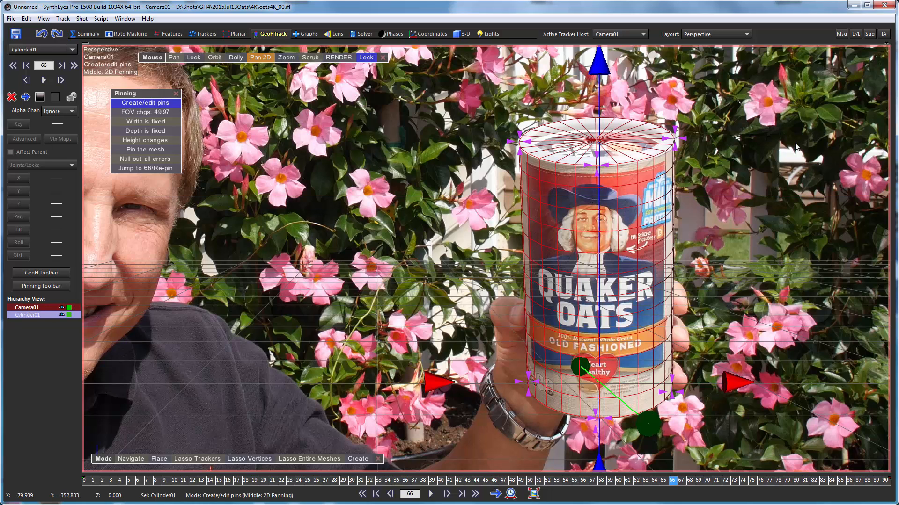
pyautogui.moveTo(874, 160)
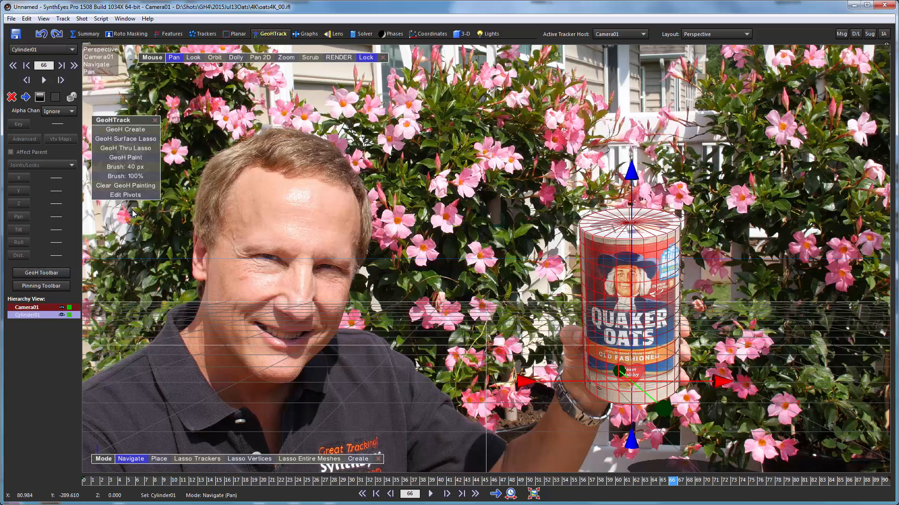
pyautogui.moveTo(181, 226)
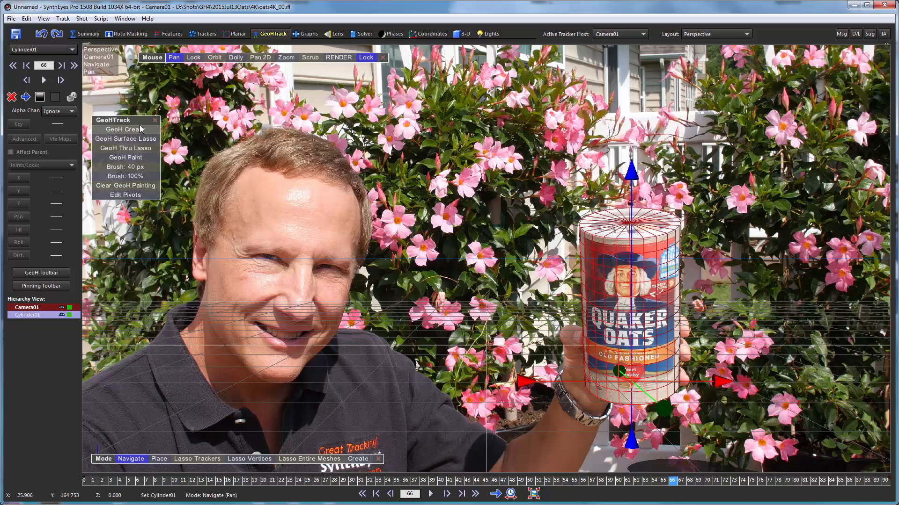
pyautogui.moveTo(147, 297)
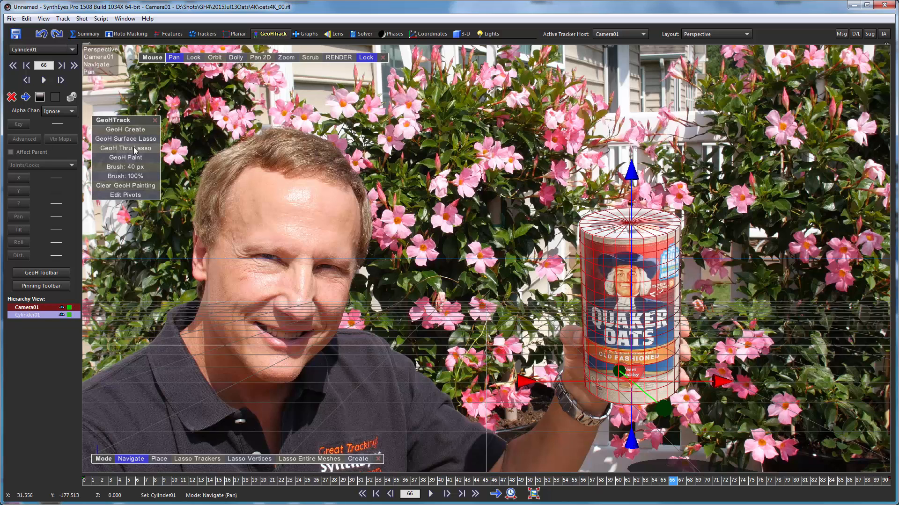
# Create Object01 over Cylinder01 with GeoH Thru Lasso, then orbit around the cylinder to inspect it
pyautogui.click(126, 148)
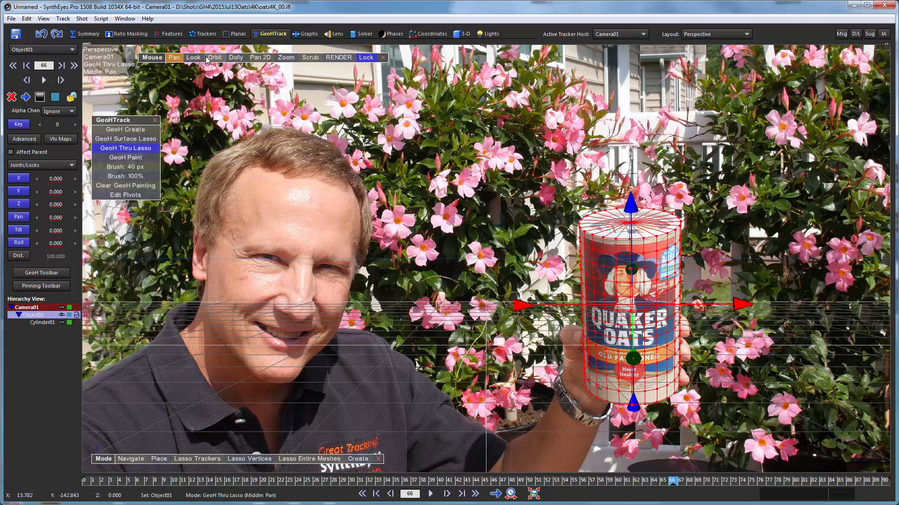
pyautogui.click(215, 57)
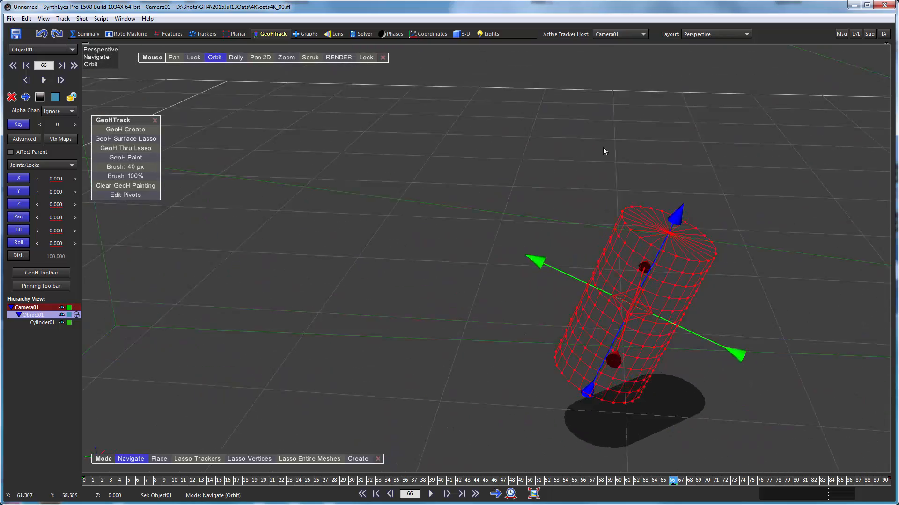
pyautogui.moveTo(603, 151); pyautogui.dragTo(389, 172)
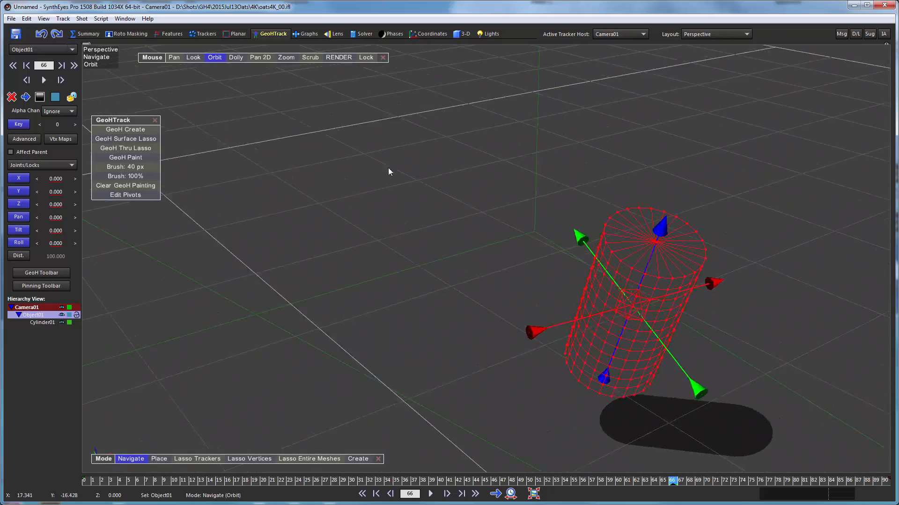
pyautogui.moveTo(390, 171); pyautogui.dragTo(183, 175)
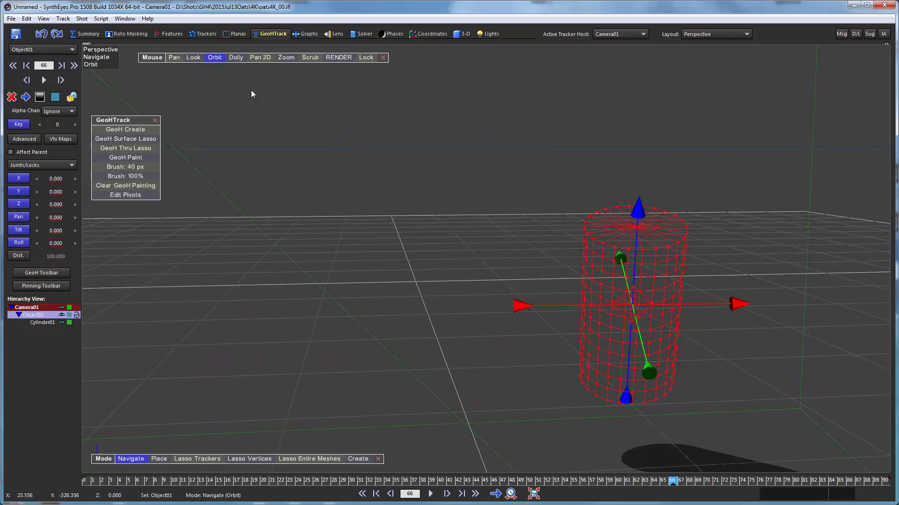
pyautogui.moveTo(251, 93); pyautogui.dragTo(344, 120)
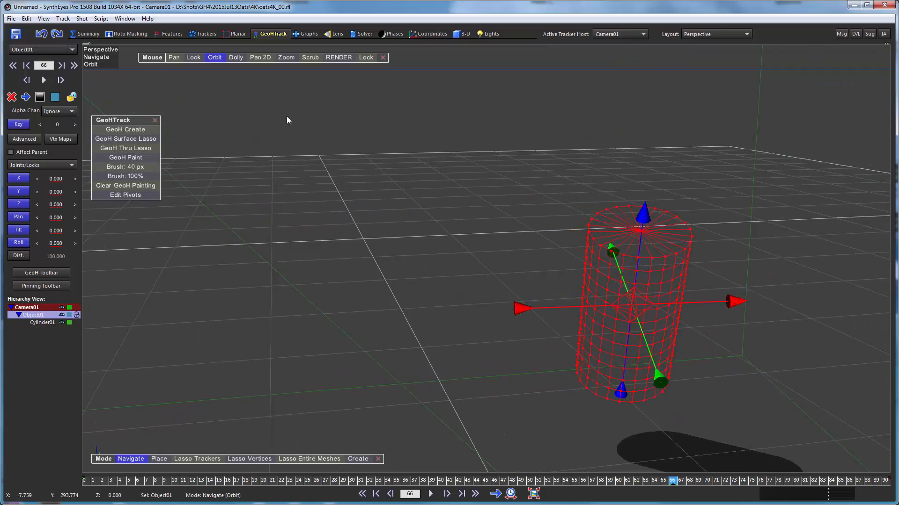
pyautogui.moveTo(287, 121); pyautogui.dragTo(238, 77)
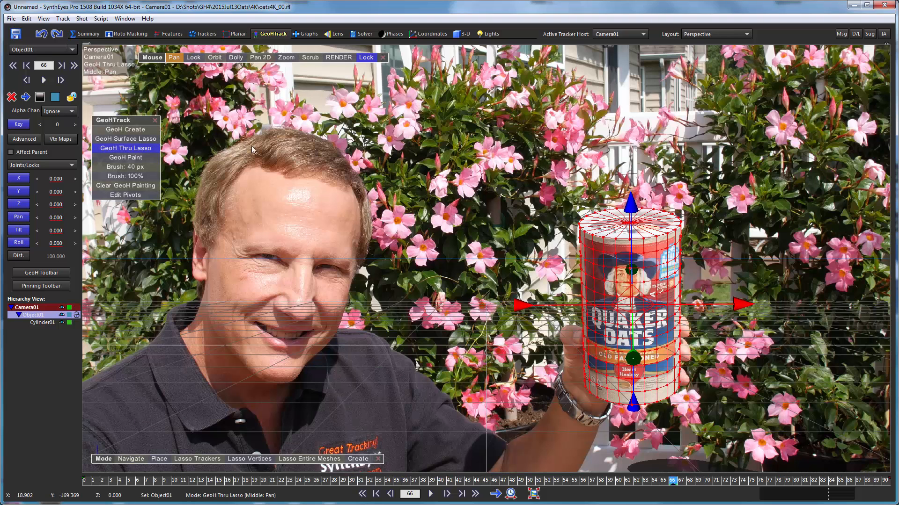
pyautogui.moveTo(274, 270)
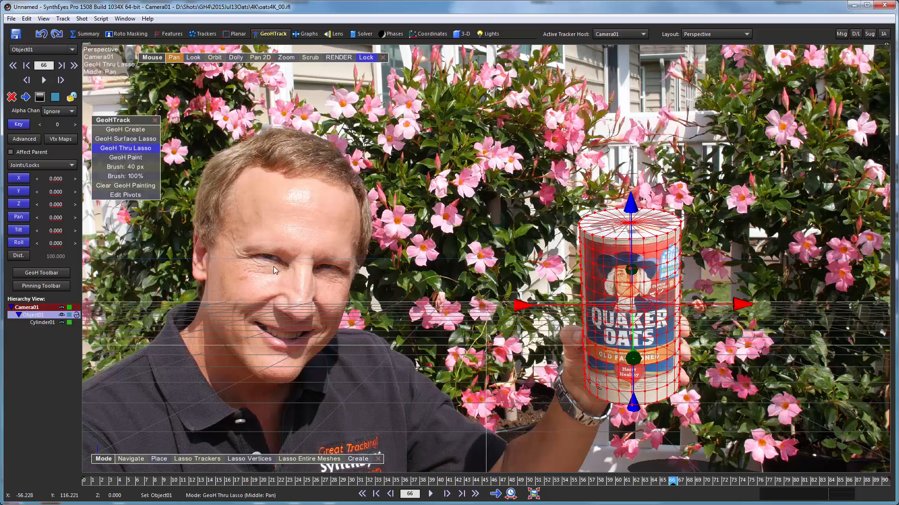
pyautogui.moveTo(257, 242)
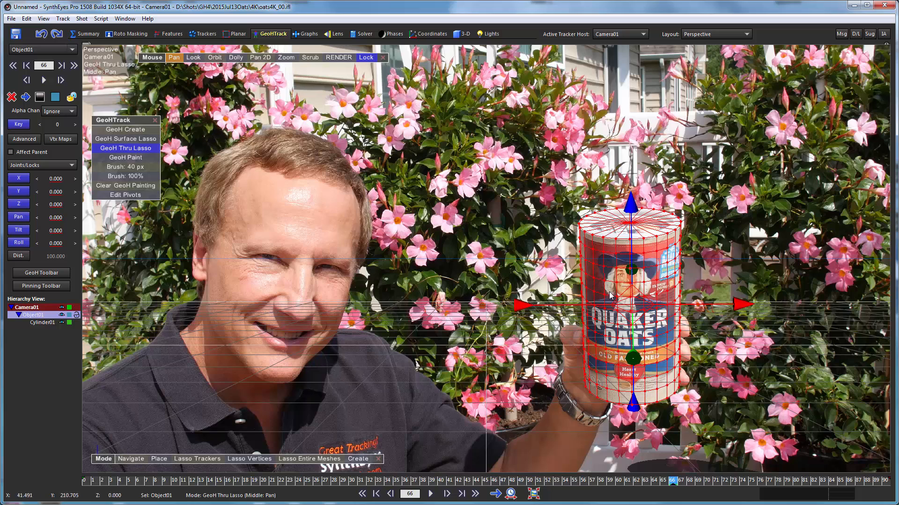
pyautogui.moveTo(589, 292)
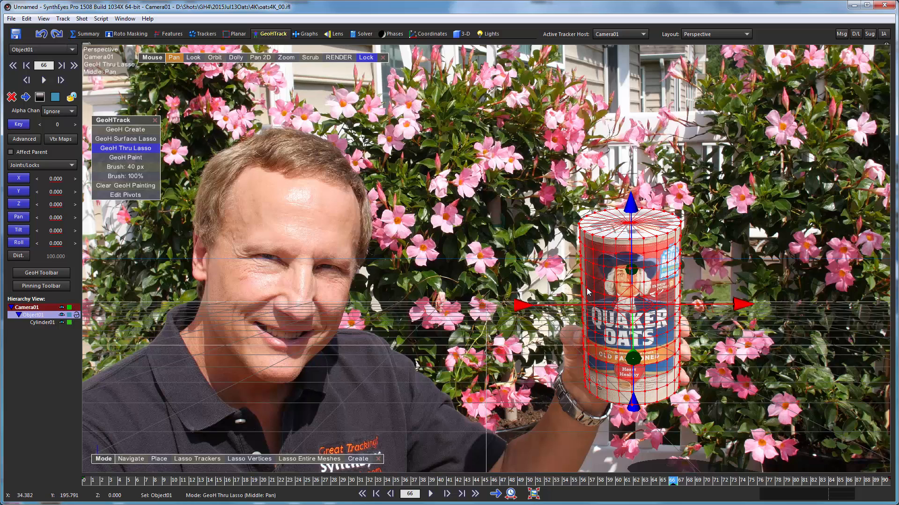
pyautogui.moveTo(596, 283)
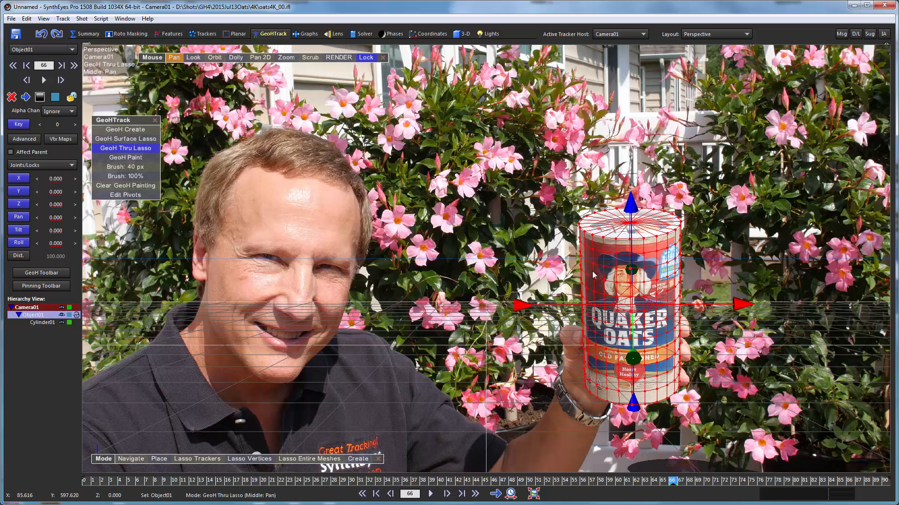
pyautogui.moveTo(594, 275)
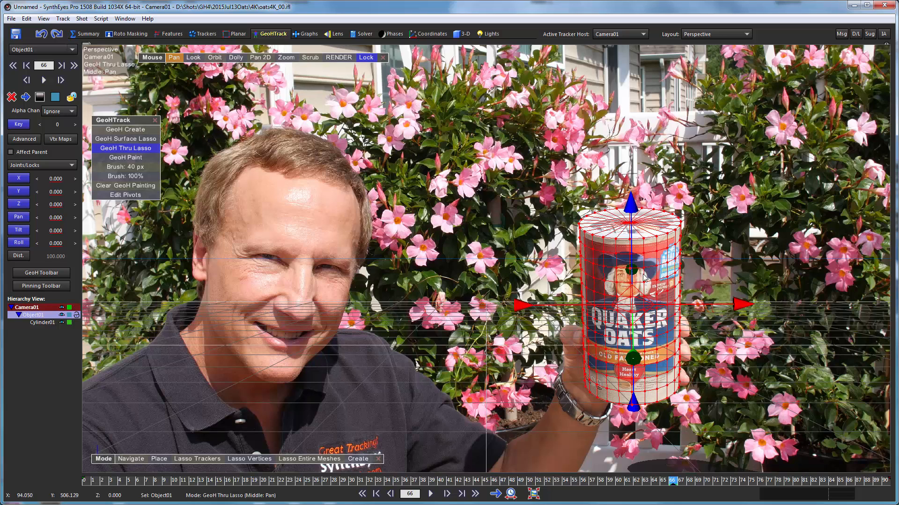
pyautogui.moveTo(399, 268)
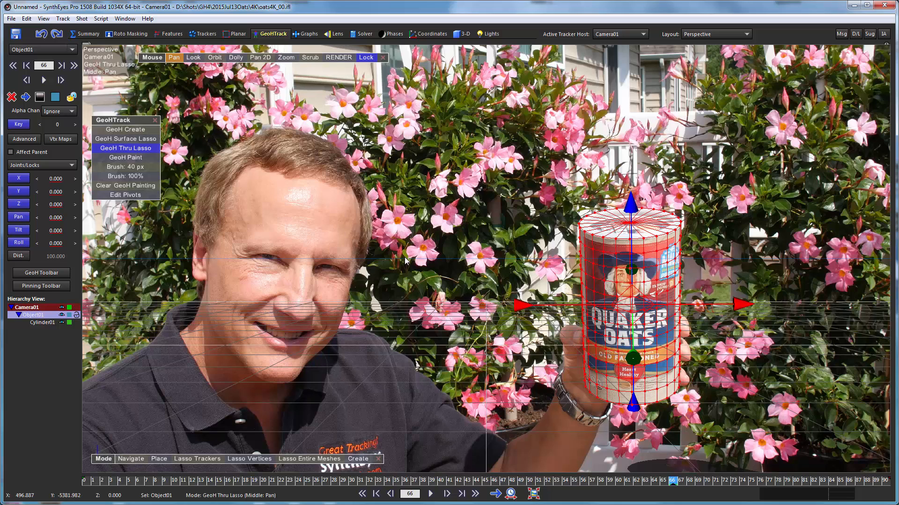
pyautogui.moveTo(290, 280)
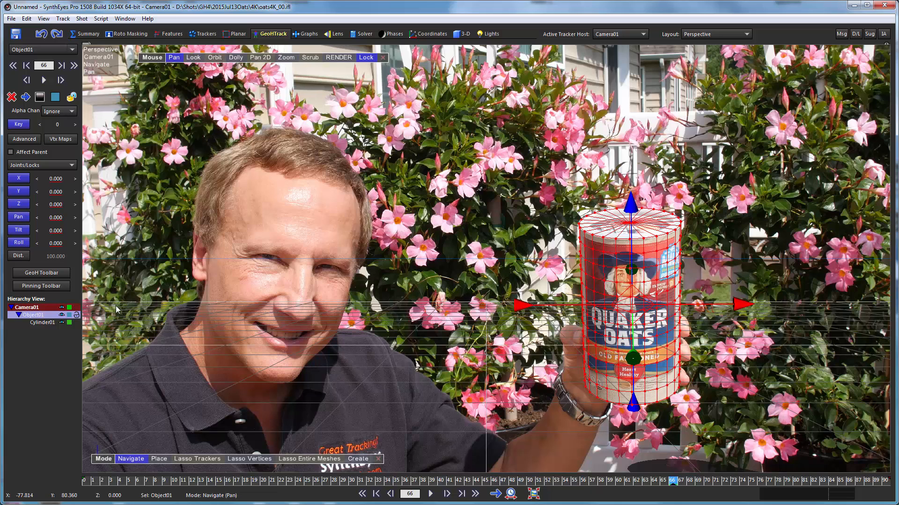
pyautogui.moveTo(19, 178)
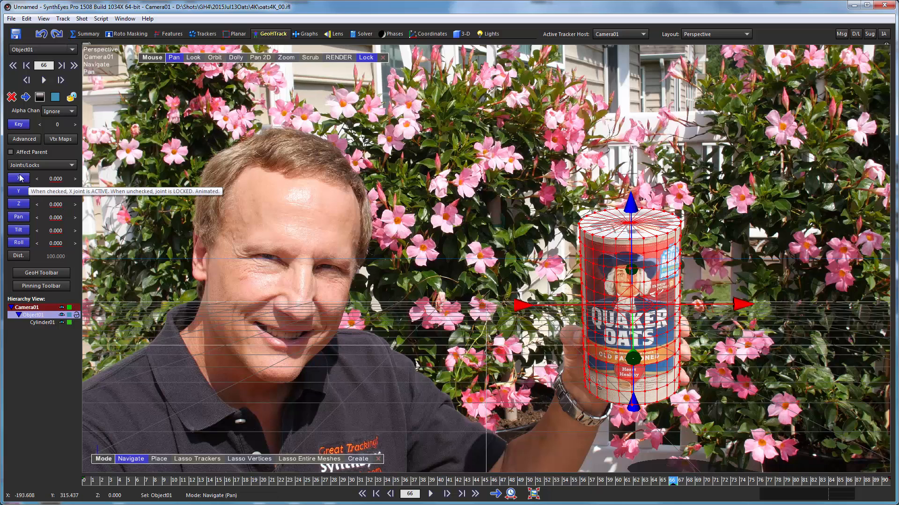
pyautogui.moveTo(19, 227)
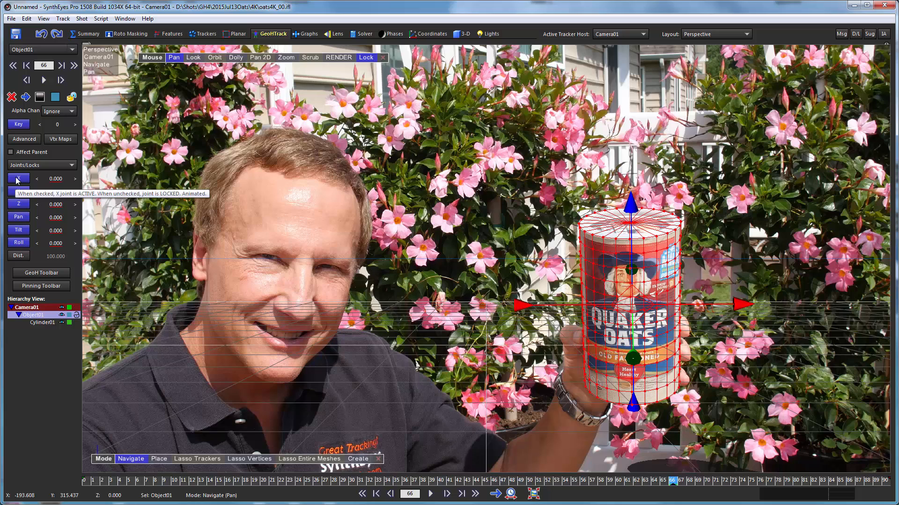
pyautogui.moveTo(18, 181)
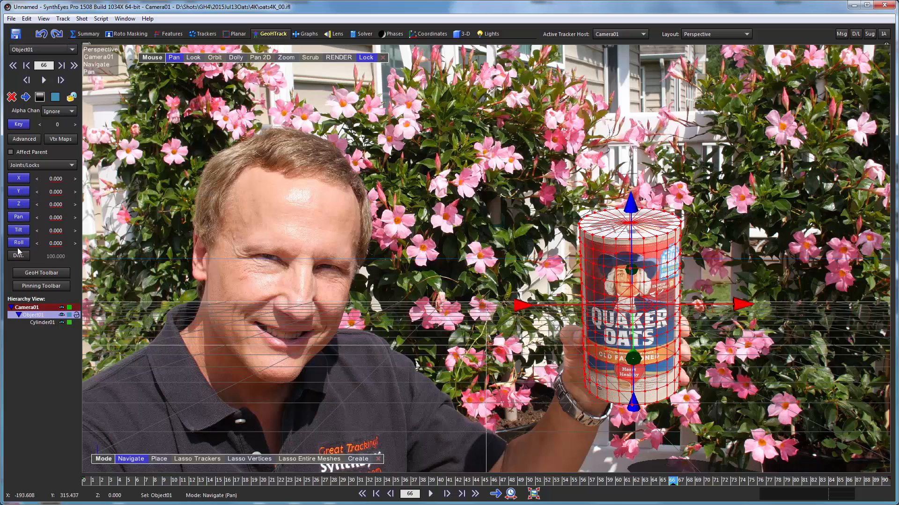
pyautogui.moveTo(52, 191)
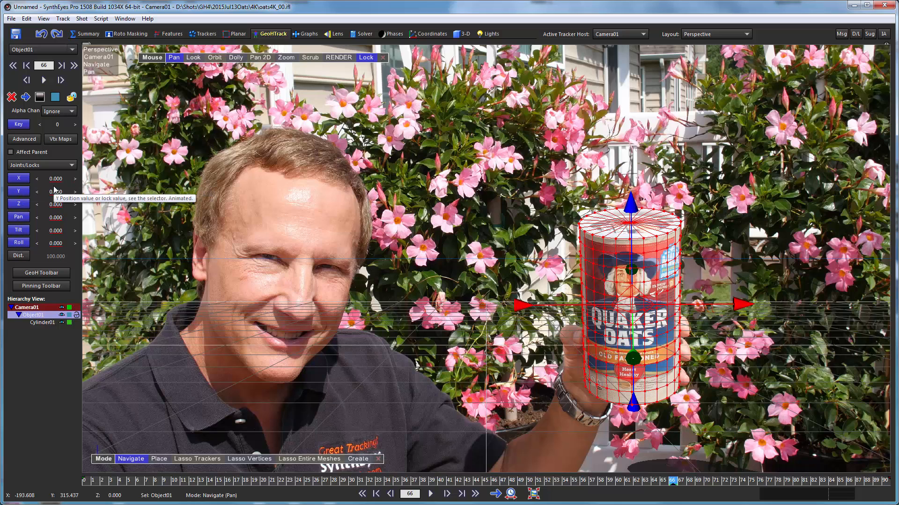
pyautogui.moveTo(8, 178)
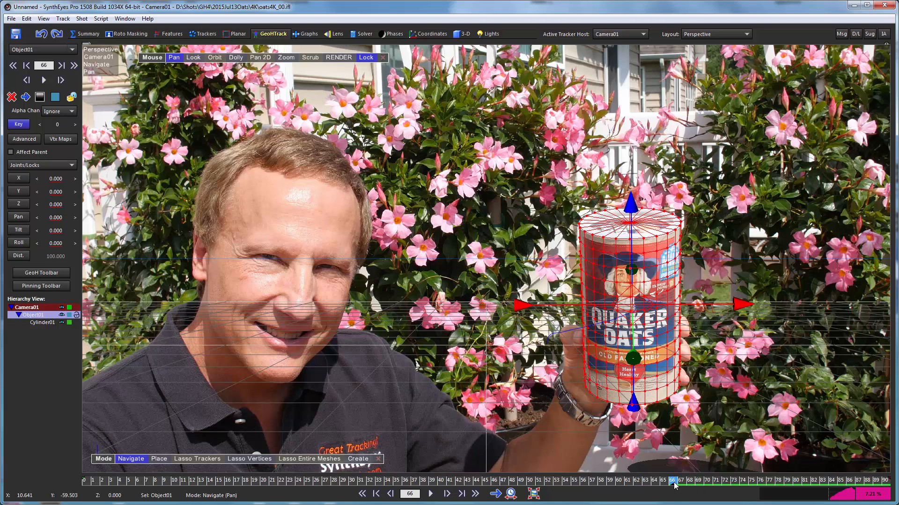
pyautogui.moveTo(637, 485)
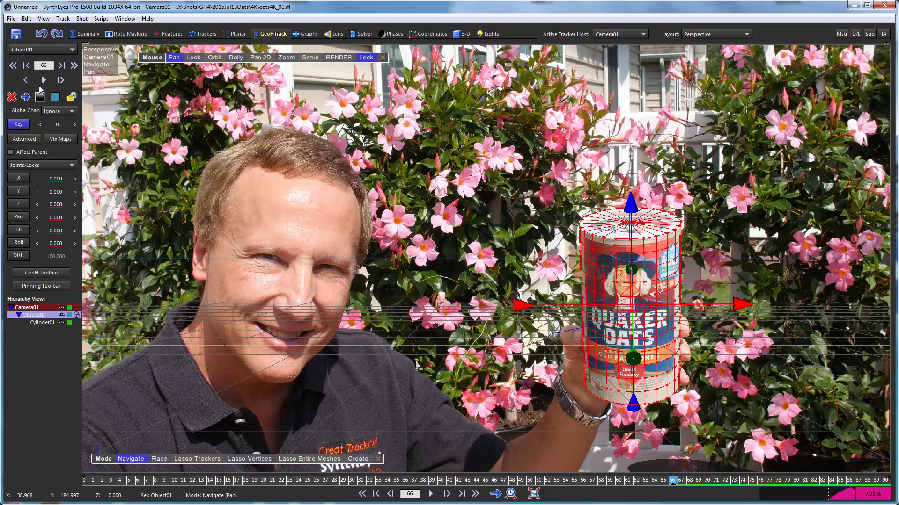
pyautogui.moveTo(25, 97)
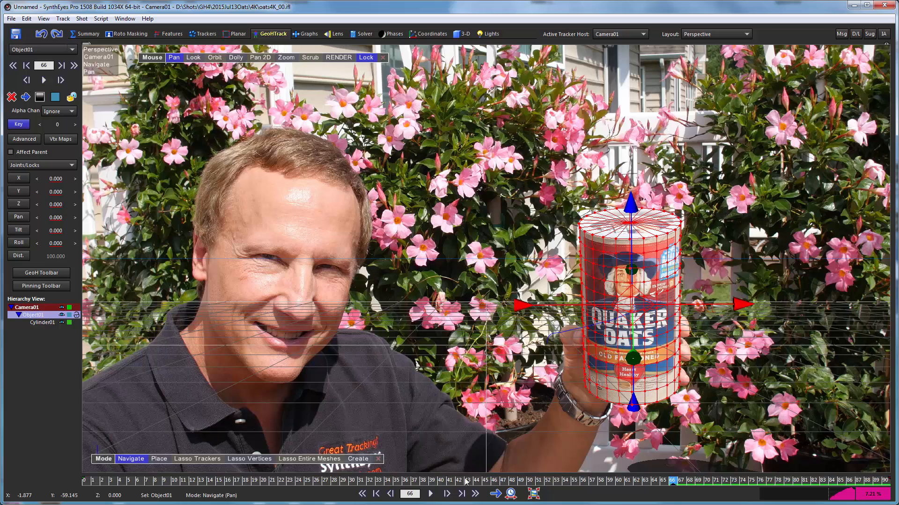
pyautogui.moveTo(44, 80)
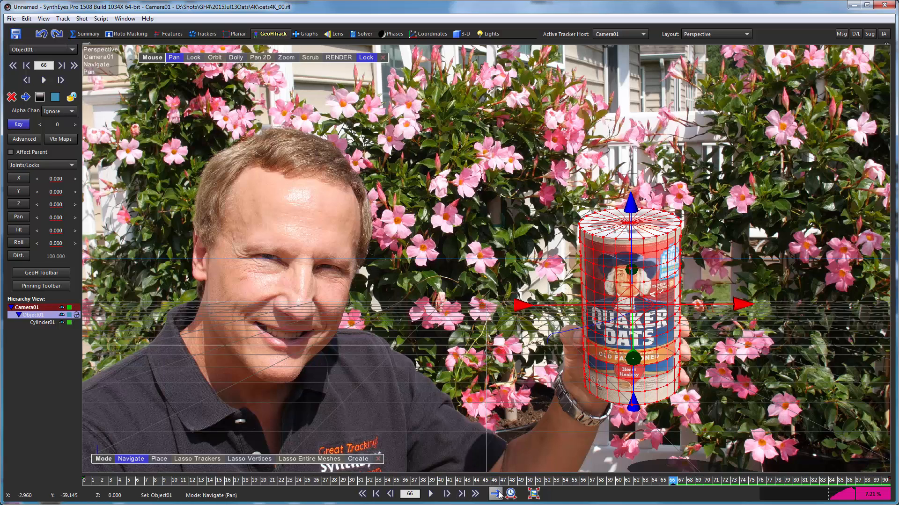
pyautogui.moveTo(493, 494)
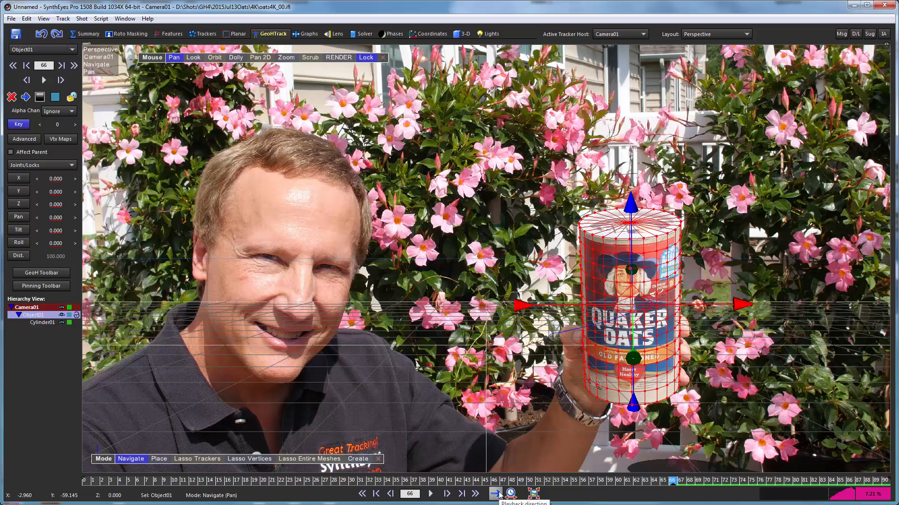
pyautogui.moveTo(25, 97)
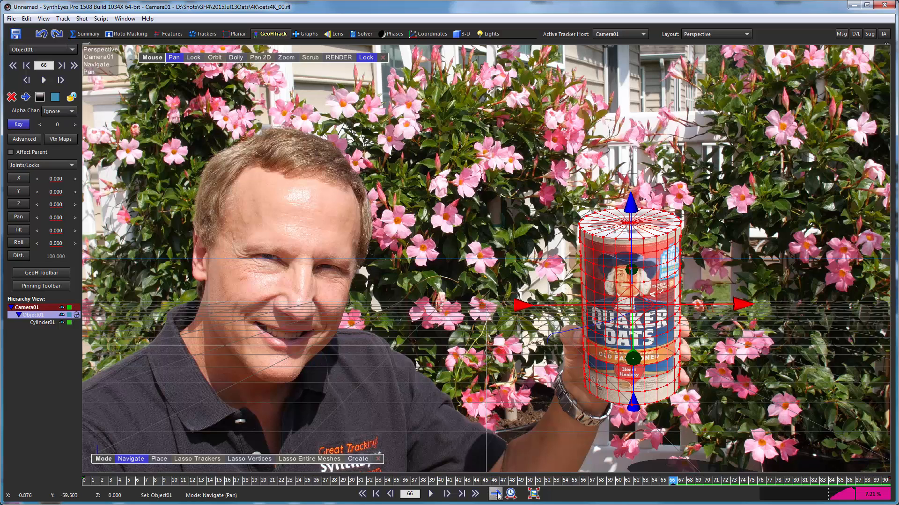
pyautogui.moveTo(25, 97)
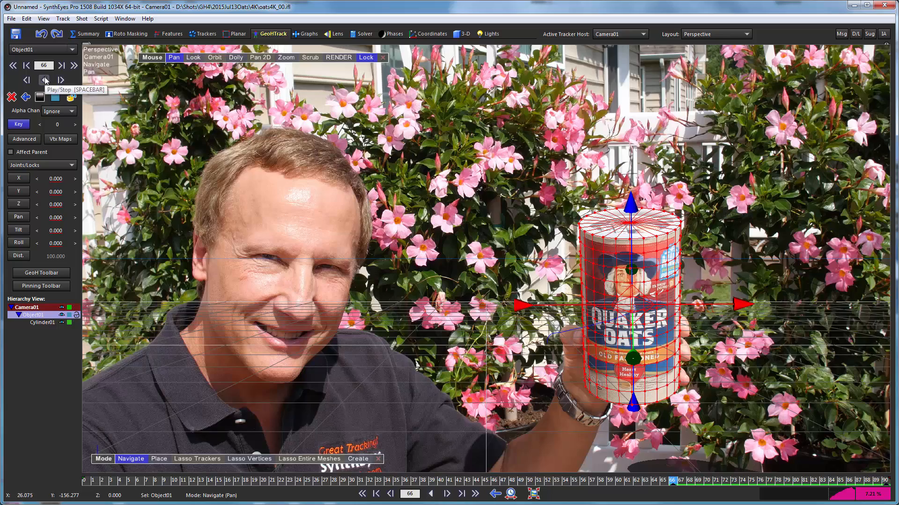
# Play the shot to watch Object01's cylinder follow the can
pyautogui.click(45, 80)
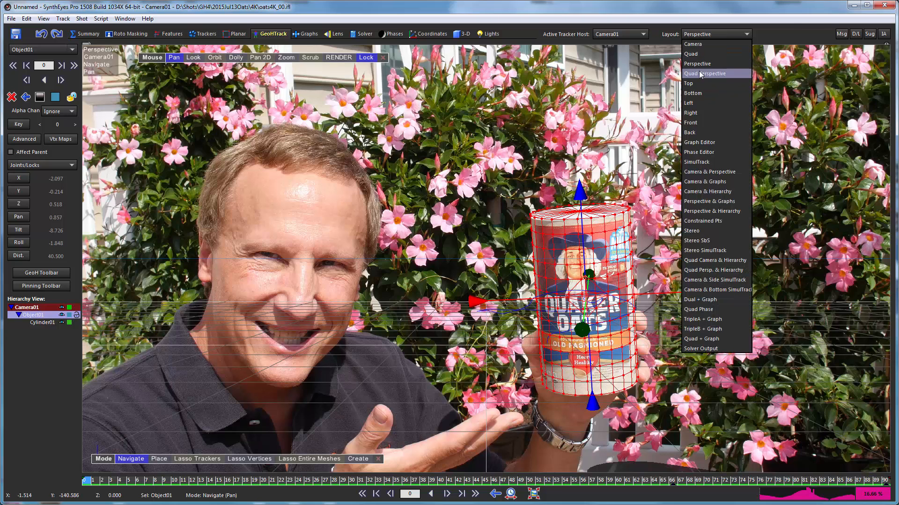
pyautogui.click(705, 73)
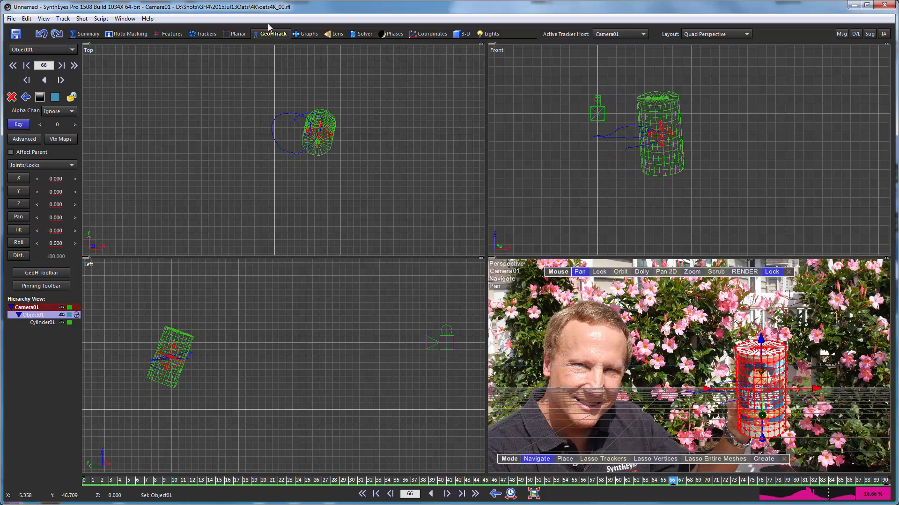
pyautogui.click(716, 34)
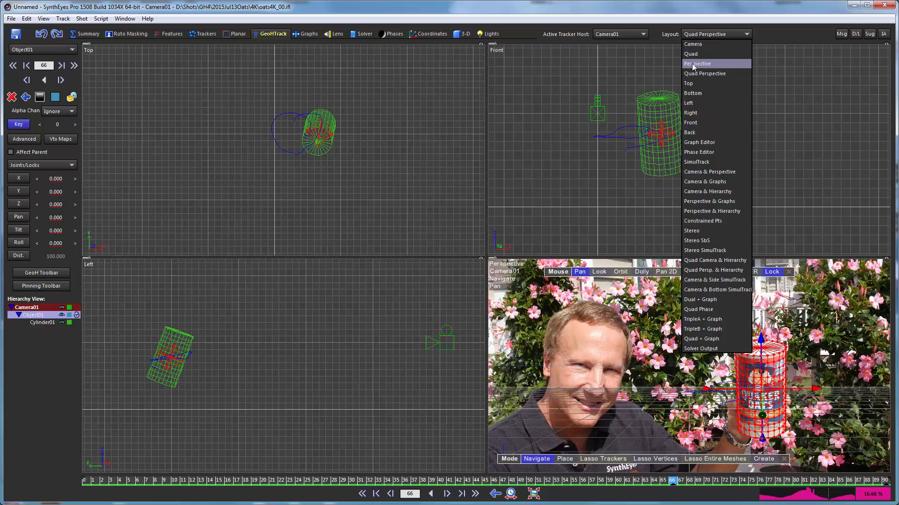
pyautogui.click(697, 63)
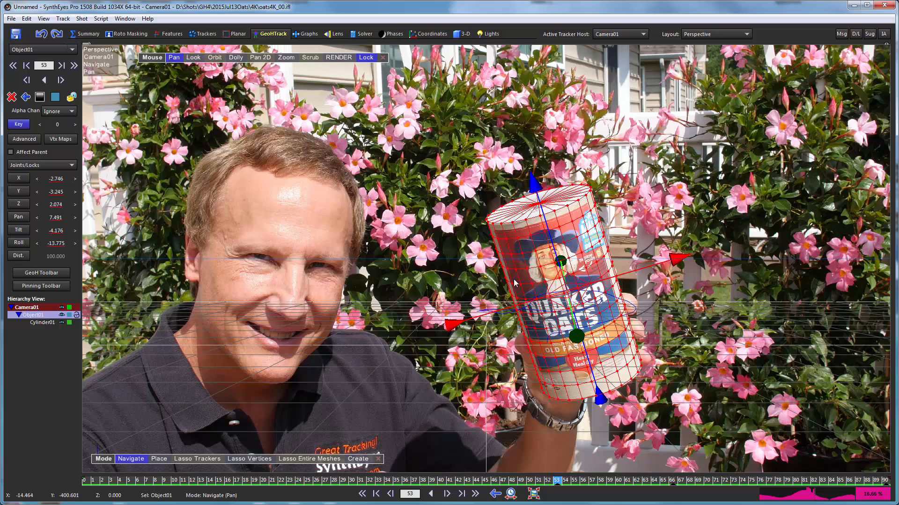
pyautogui.moveTo(435, 451)
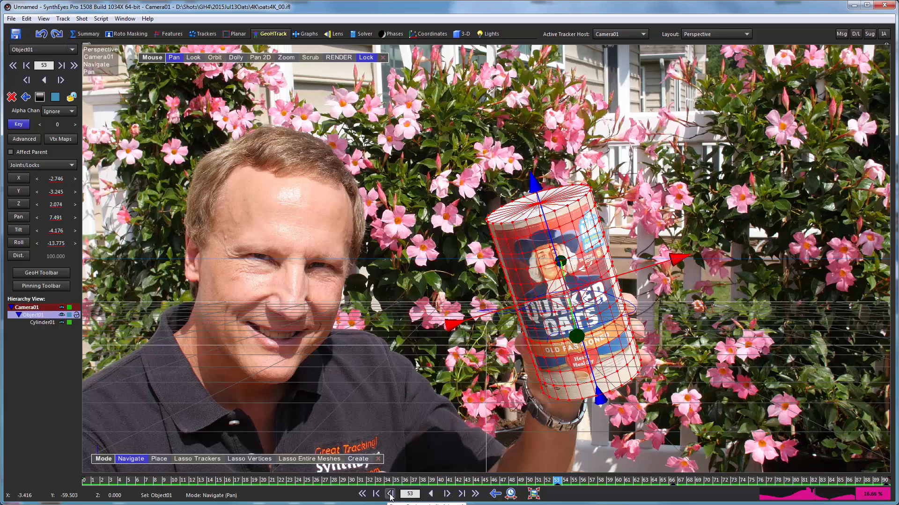
# Step back and forth between frames 39 and 47 to check the cylinder's fit on the can
pyautogui.click(389, 494)
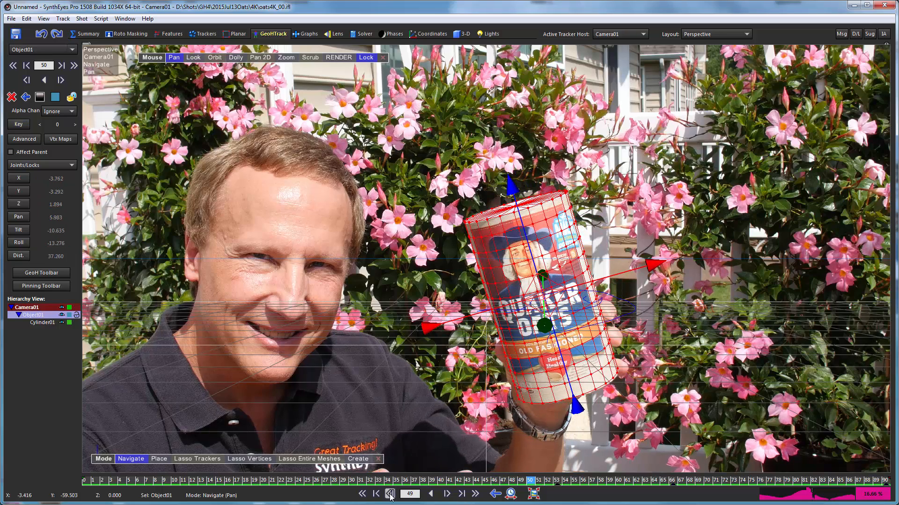
pyautogui.click(389, 495)
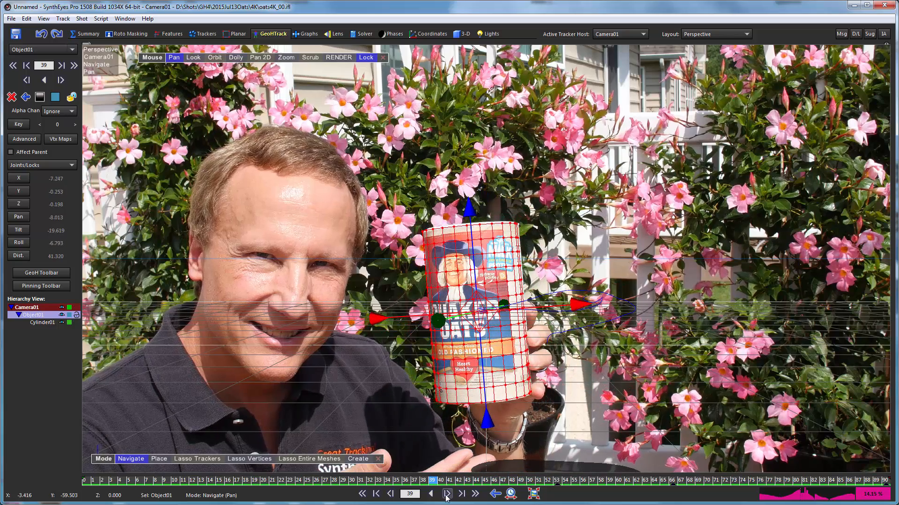
pyautogui.click(446, 494)
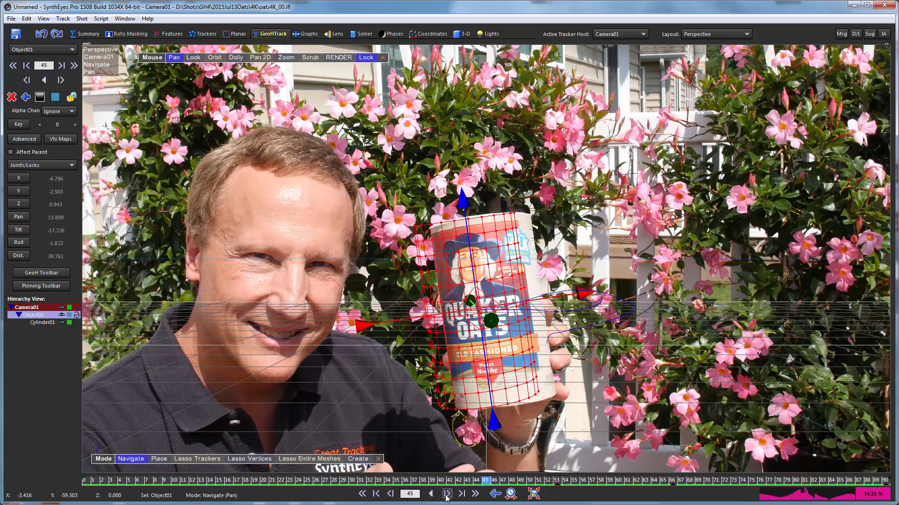
pyautogui.click(446, 494)
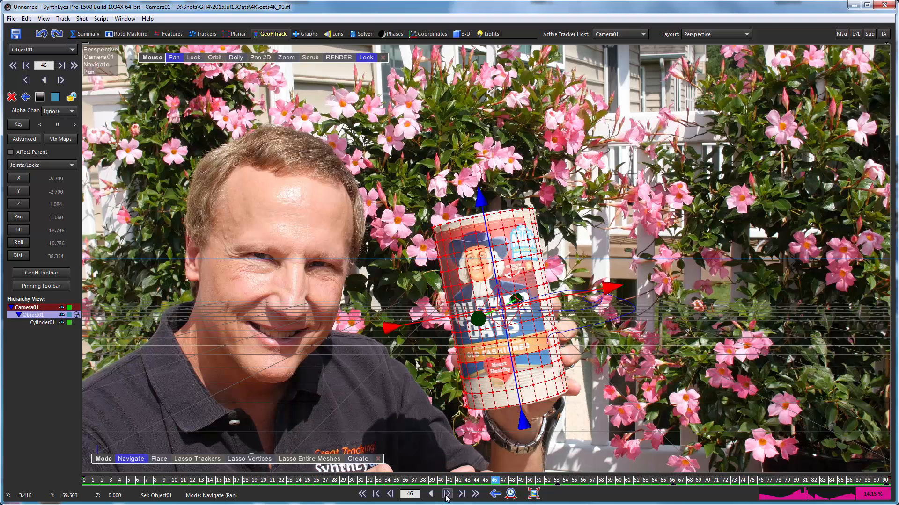
pyautogui.click(445, 493)
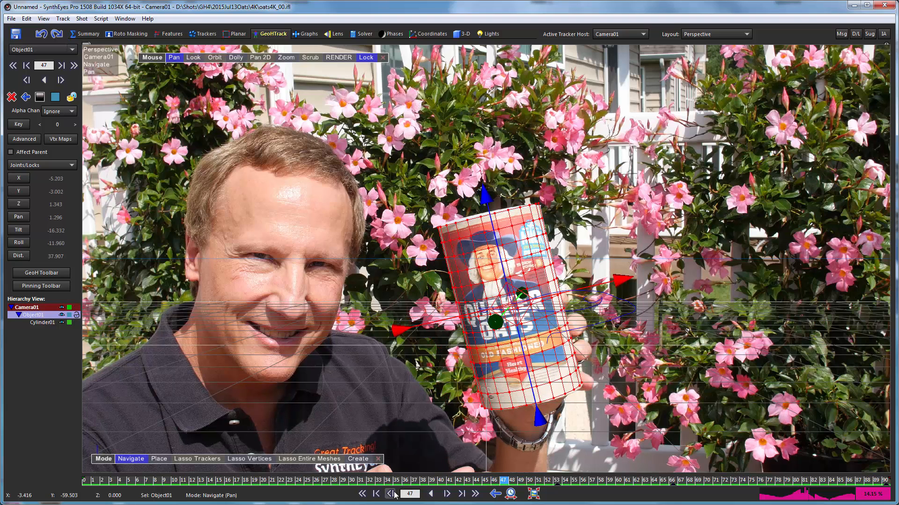
pyautogui.click(387, 494)
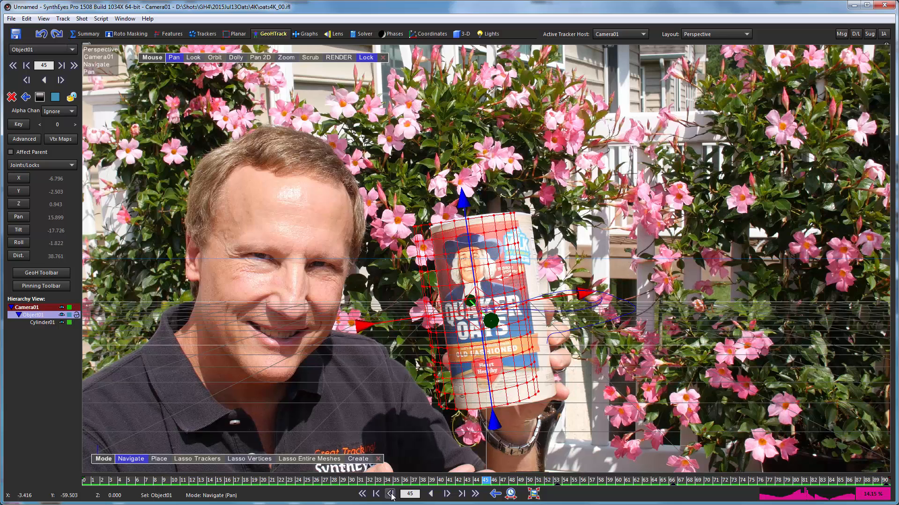
pyautogui.click(445, 494)
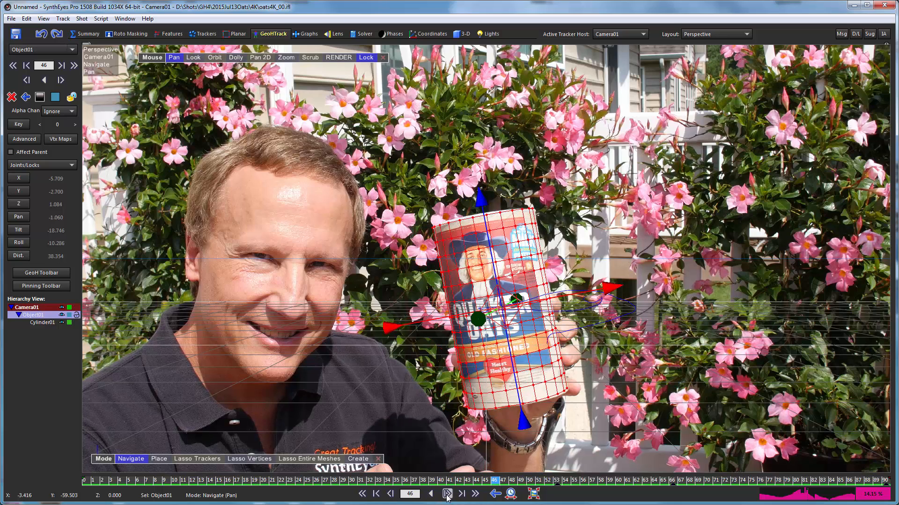
pyautogui.click(446, 493)
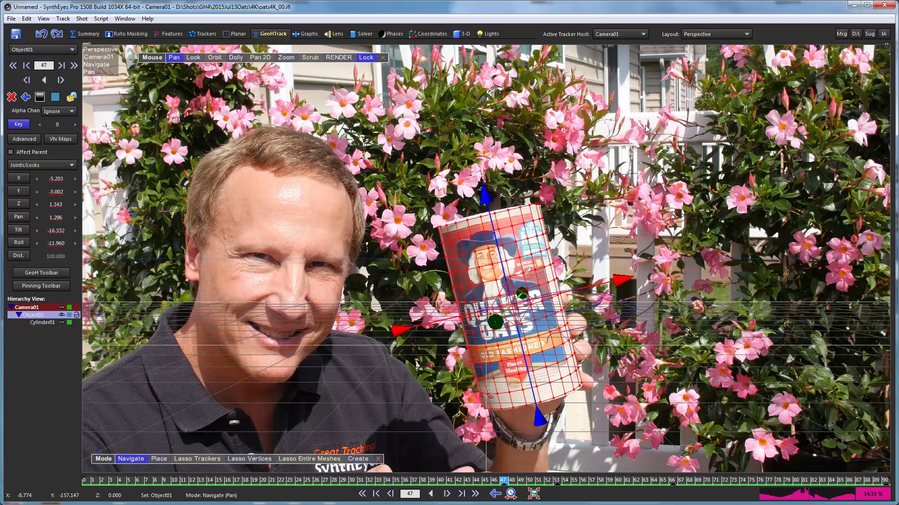
pyautogui.moveTo(444, 379)
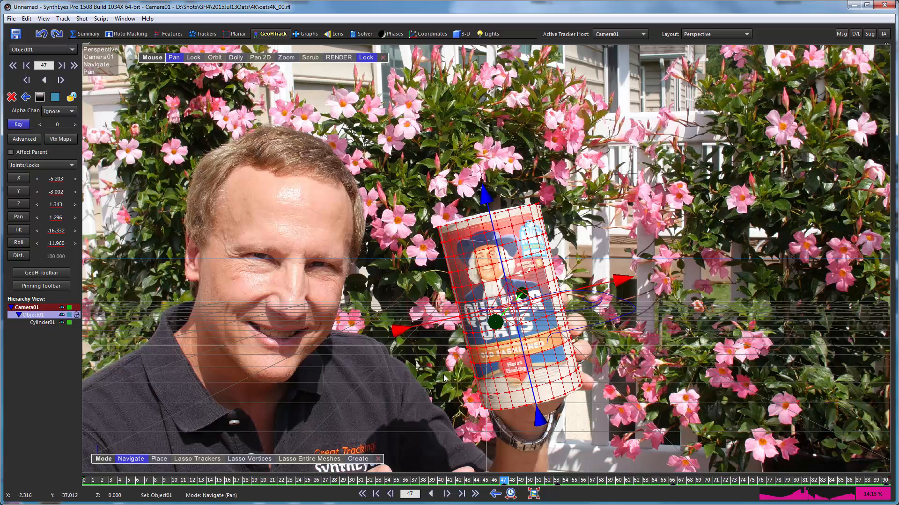
pyautogui.moveTo(424, 487)
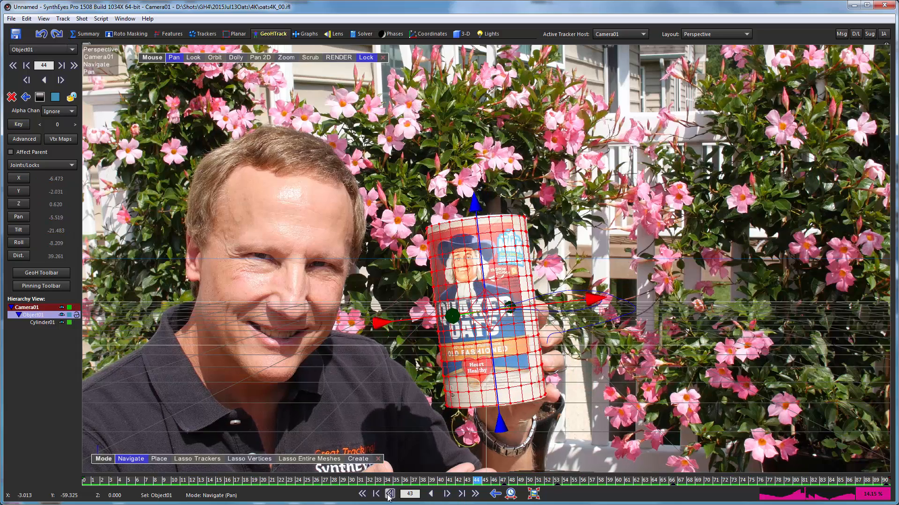
pyautogui.click(389, 493)
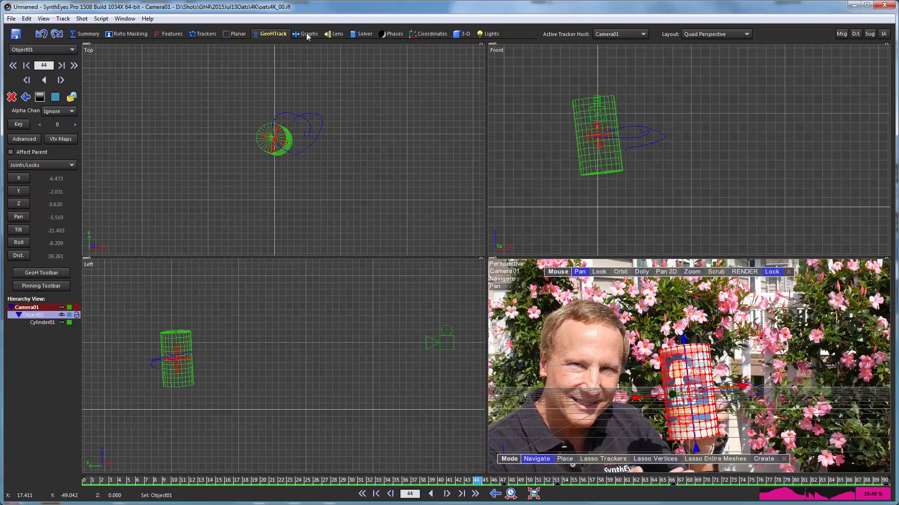
# In the Graphs room, smooth Object01's Tilt and Roll spike near frame 44, then return to GeoH Track
pyautogui.click(308, 33)
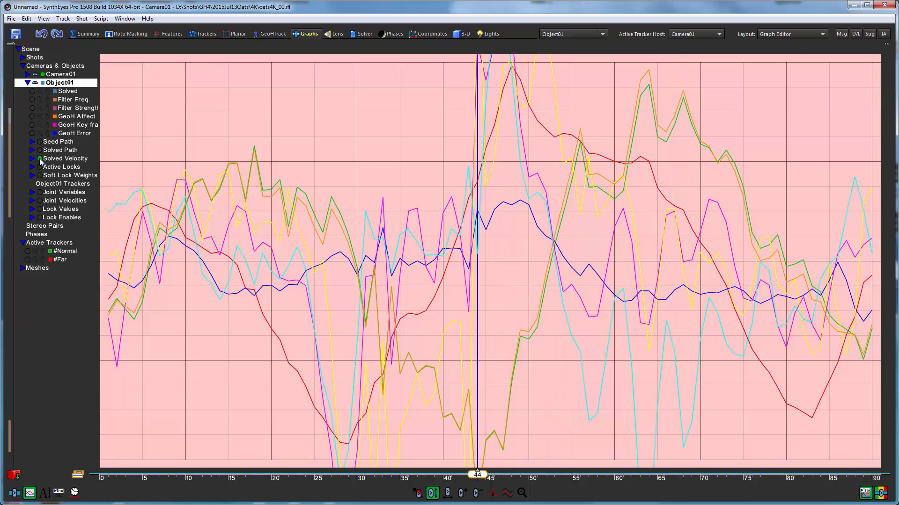
pyautogui.click(33, 191)
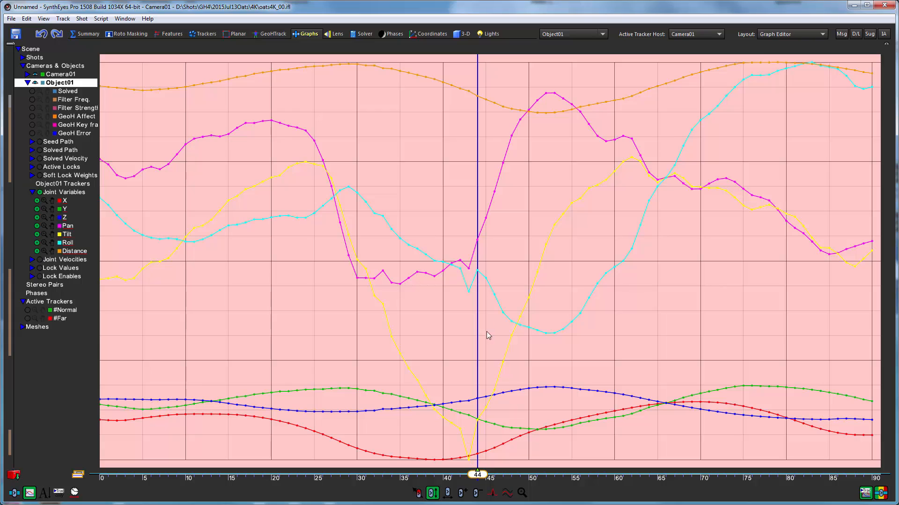
pyautogui.moveTo(446, 349)
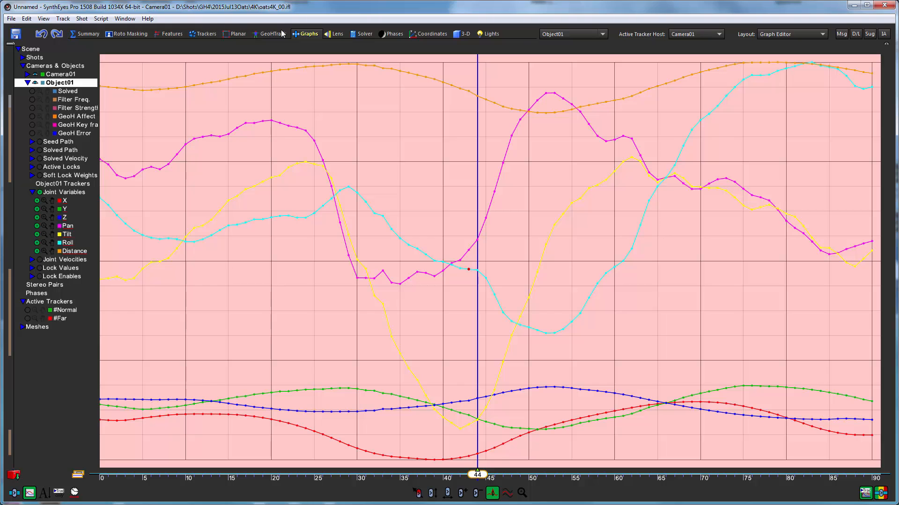
pyautogui.click(270, 33)
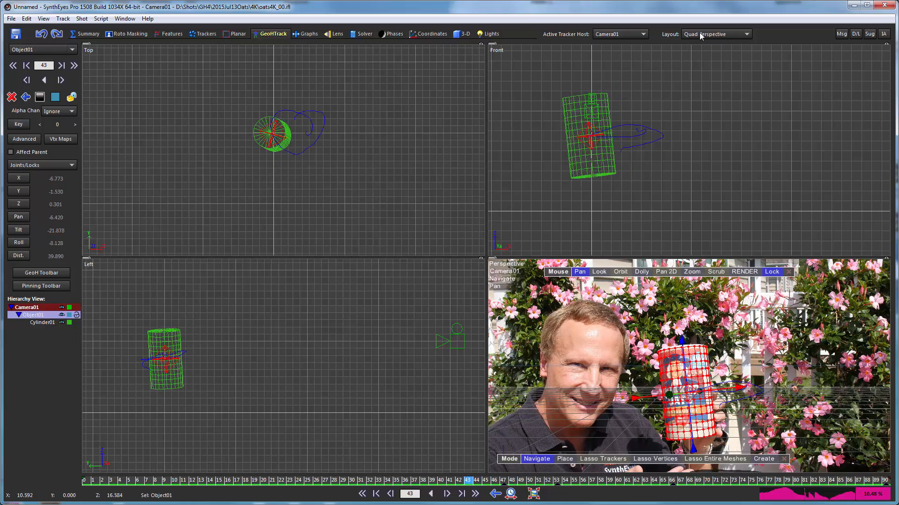
# Open the viewport layout list and expand Object01's joint velocity curve channels
pyautogui.click(307, 34)
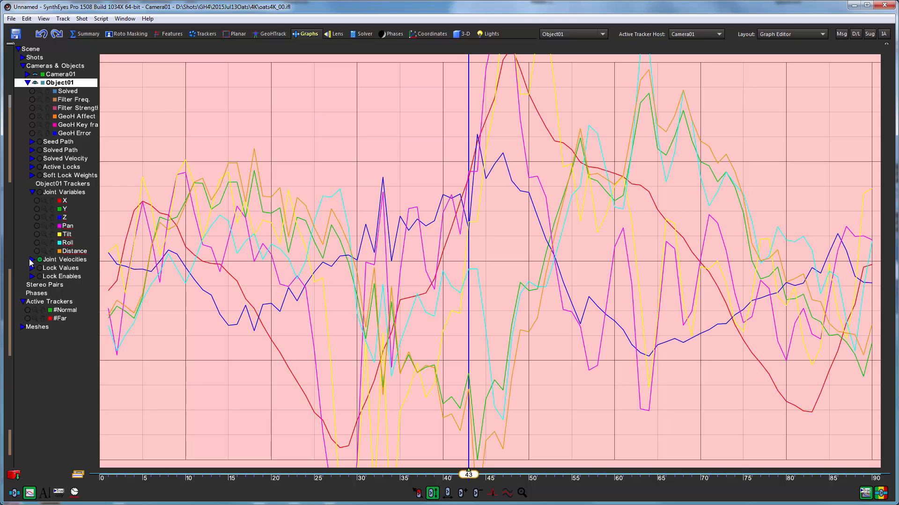
pyautogui.click(32, 260)
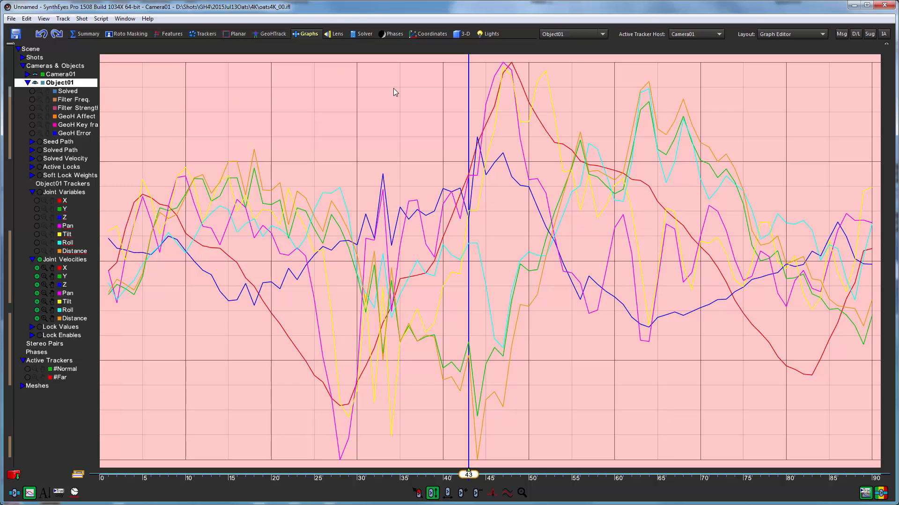
pyautogui.moveTo(155, 263)
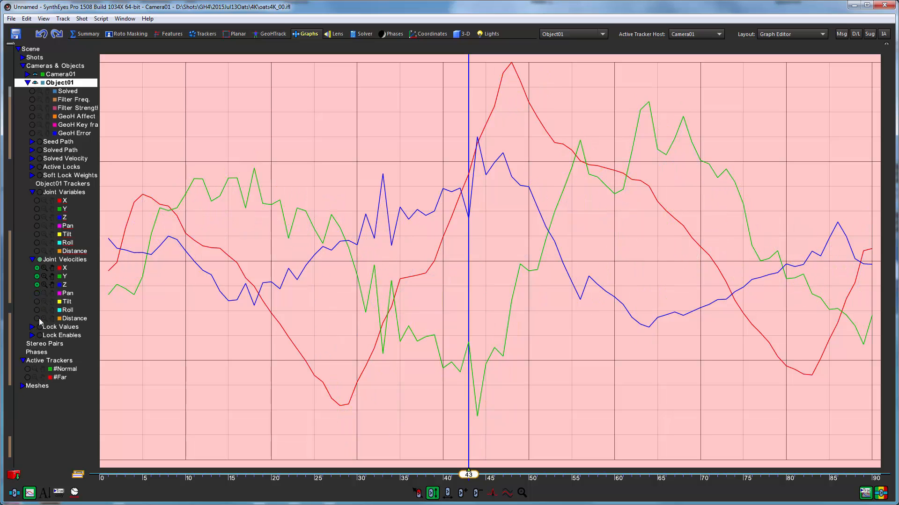
pyautogui.moveTo(739, 363)
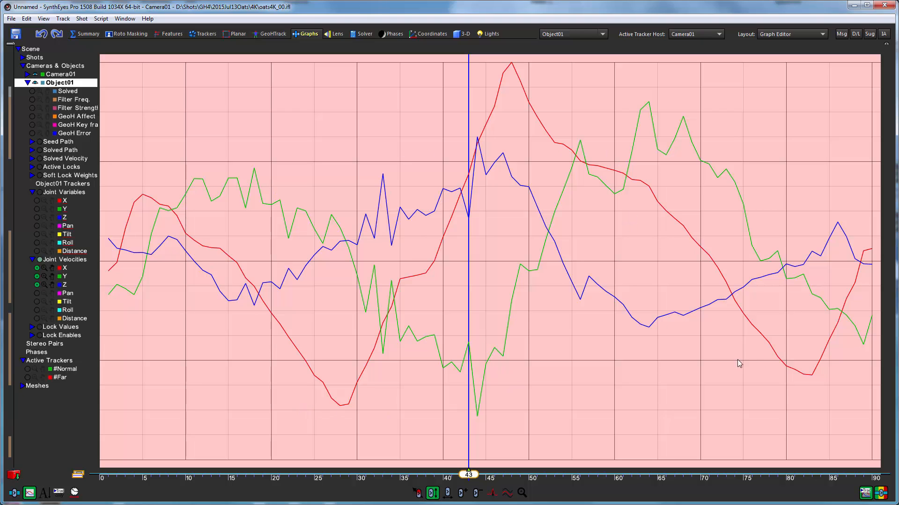
pyautogui.moveTo(768, 174)
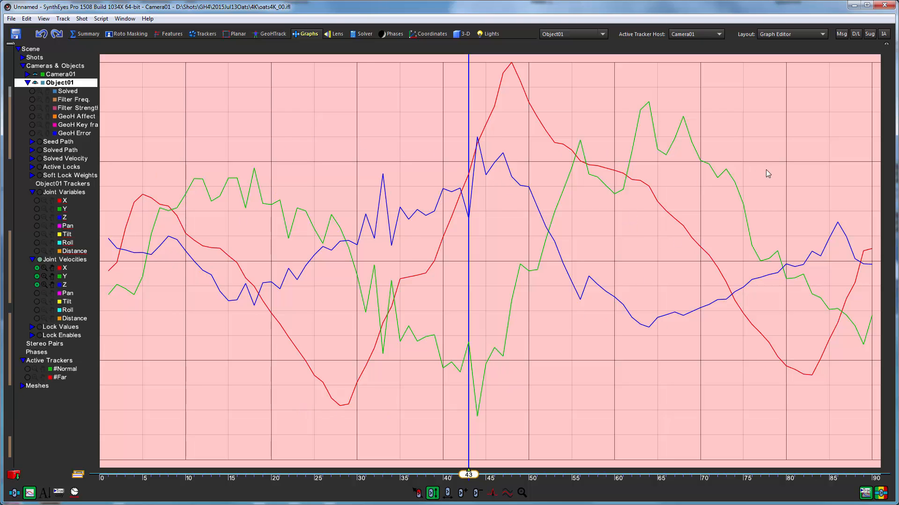
pyautogui.moveTo(178, 234)
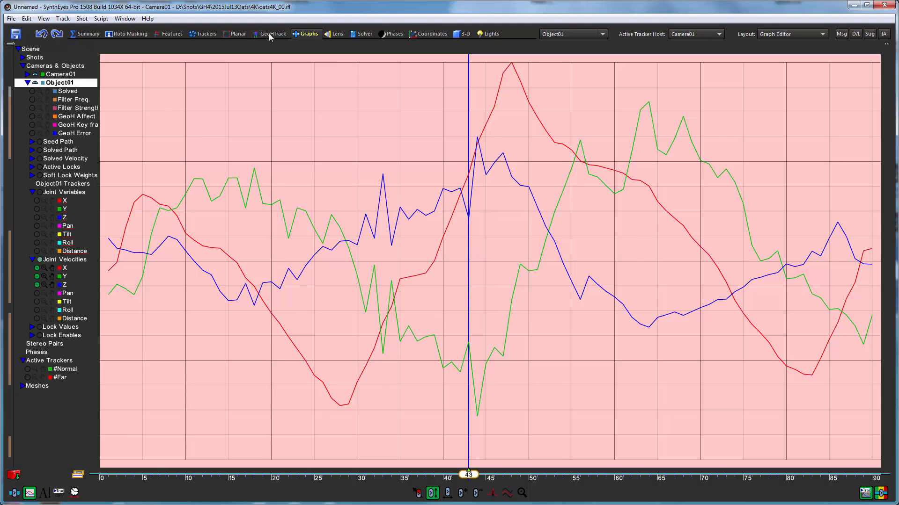
# Switch to the GeoHTrack geometric hierarchy tracking room
pyautogui.click(273, 34)
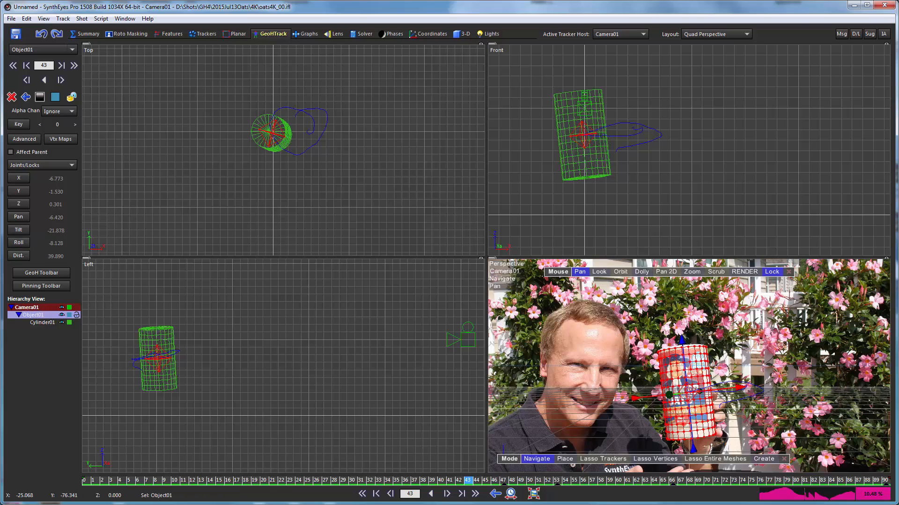
pyautogui.moveTo(18, 178)
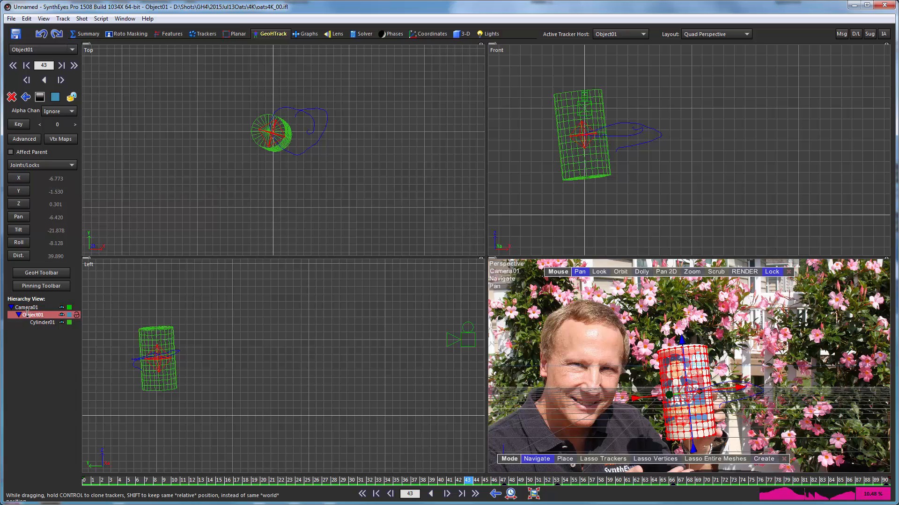
pyautogui.moveTo(18, 179)
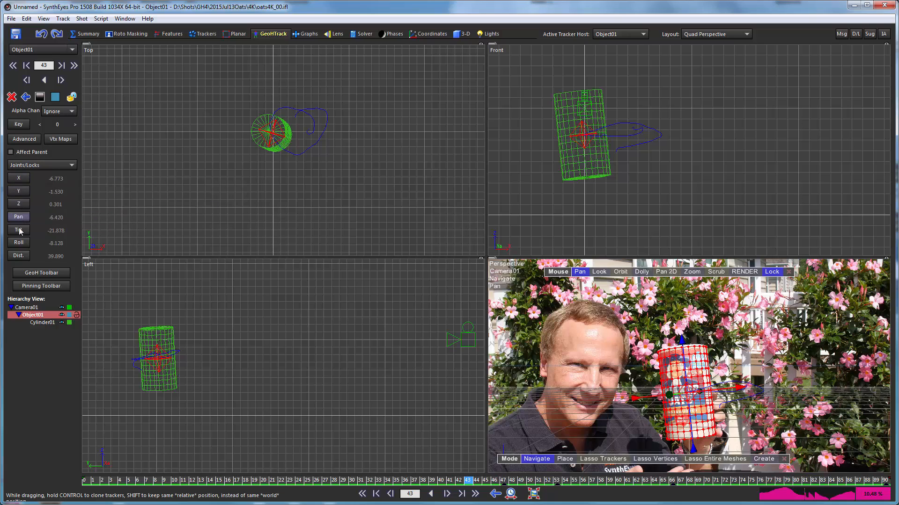
pyautogui.moveTo(19, 178)
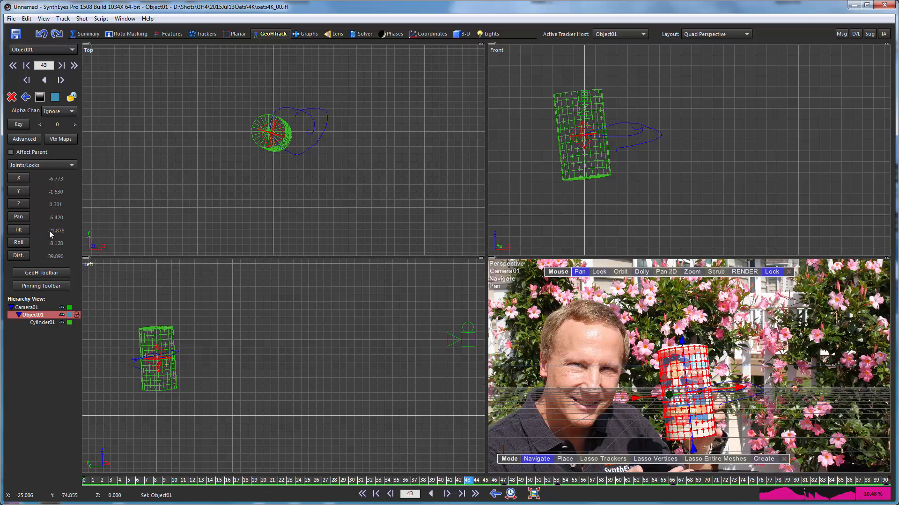
pyautogui.moveTo(224, 371)
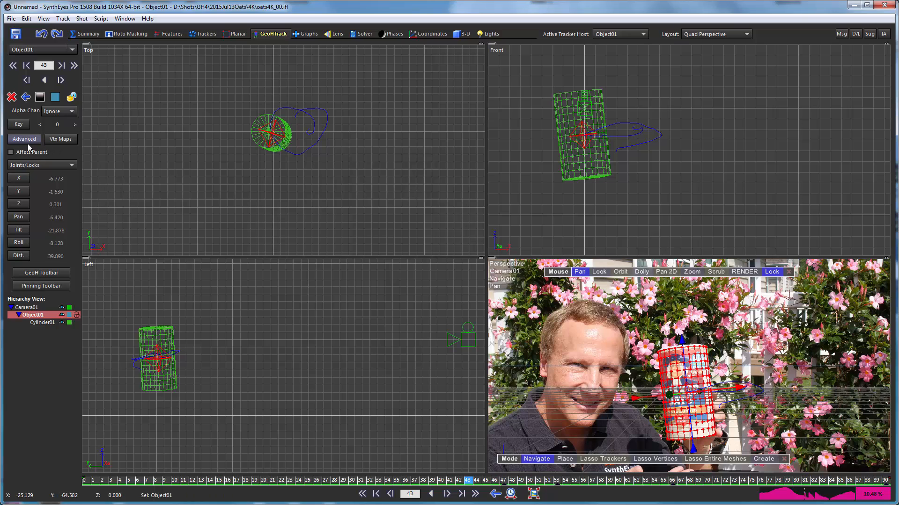
pyautogui.click(24, 139)
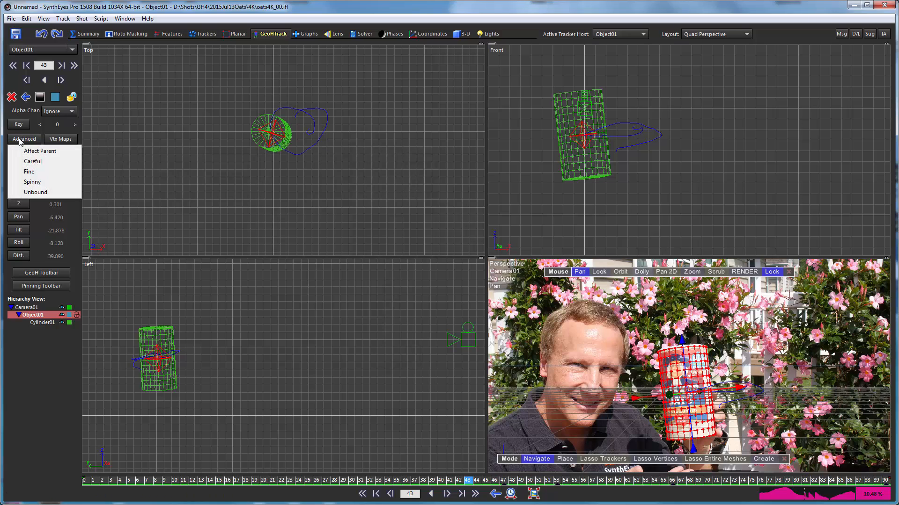
pyautogui.moveTo(36, 192)
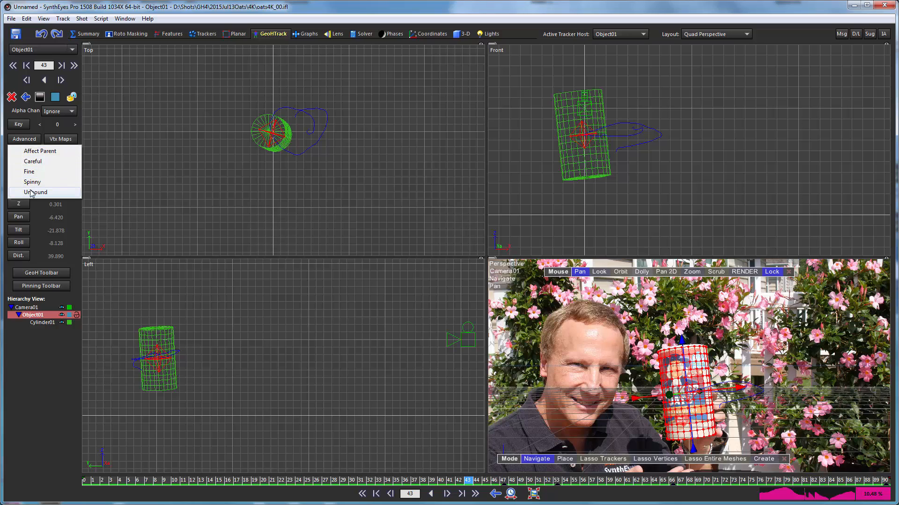
pyautogui.moveTo(32, 161)
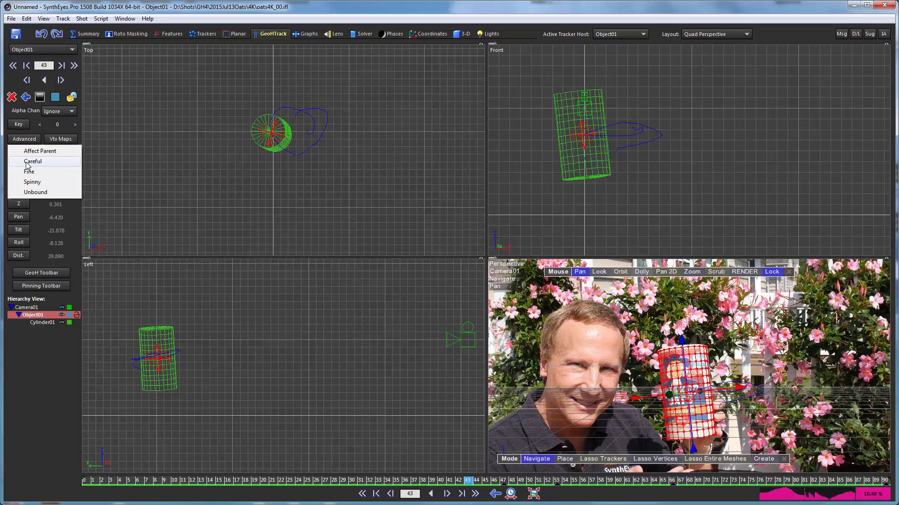
pyautogui.moveTo(23, 163)
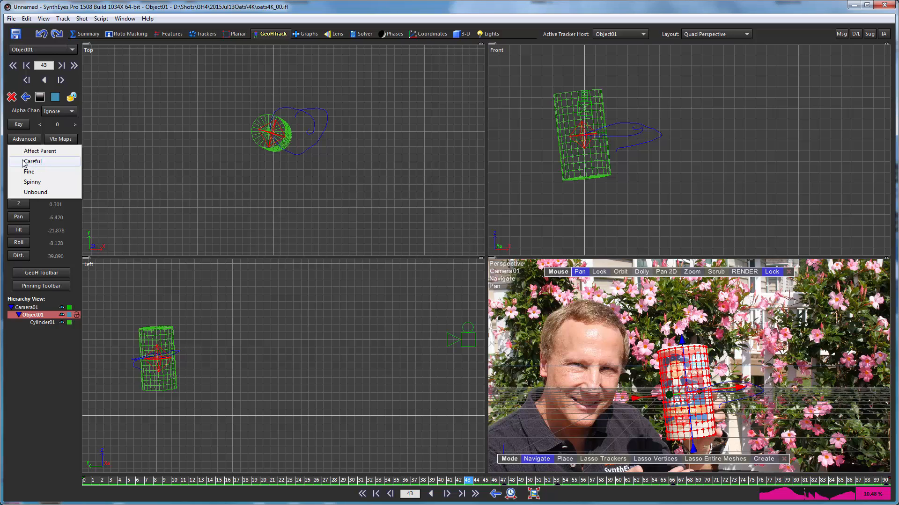
pyautogui.moveTo(29, 172)
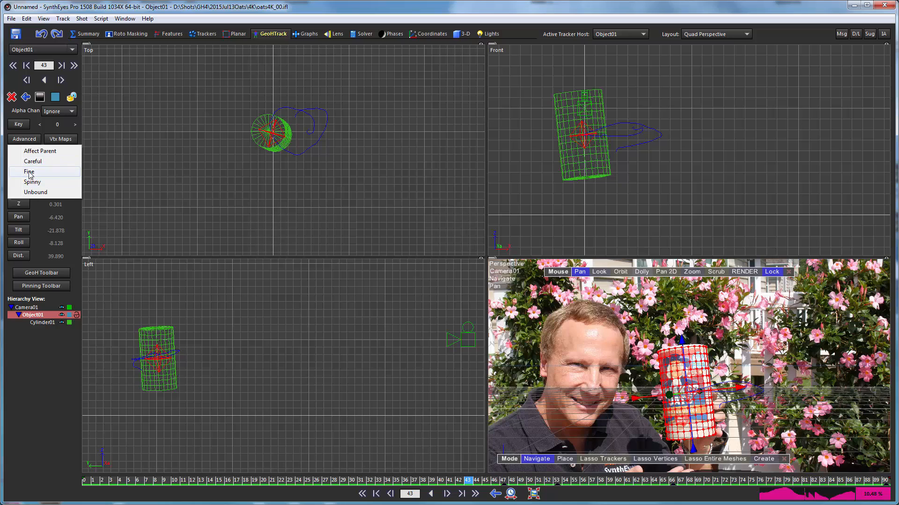
pyautogui.moveTo(36, 172)
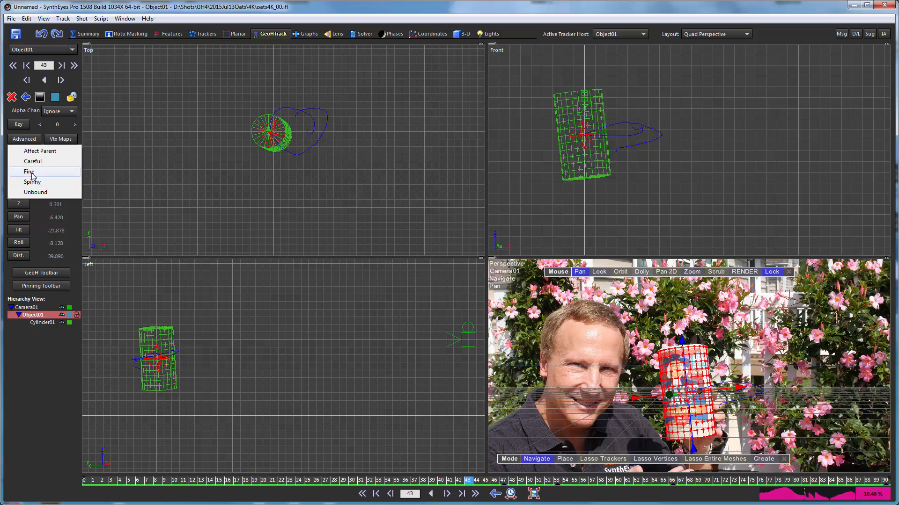
pyautogui.moveTo(32, 182)
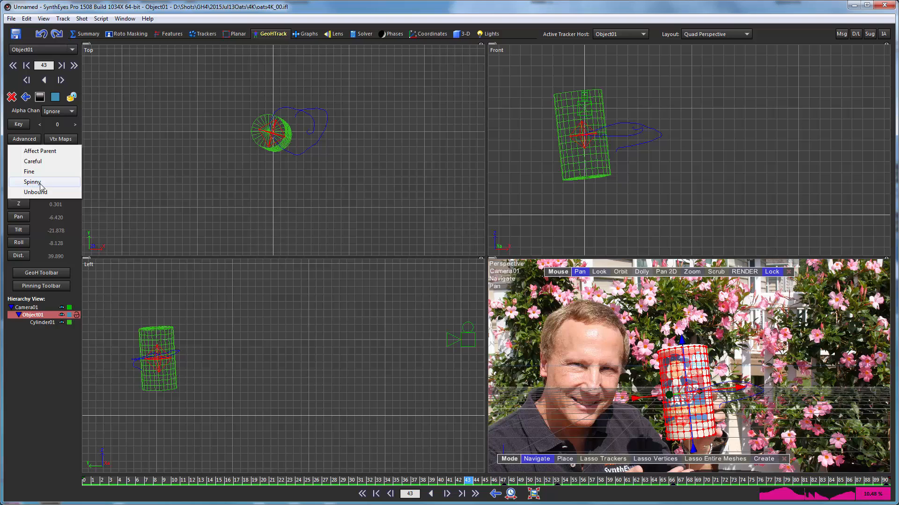
pyautogui.moveTo(29, 172)
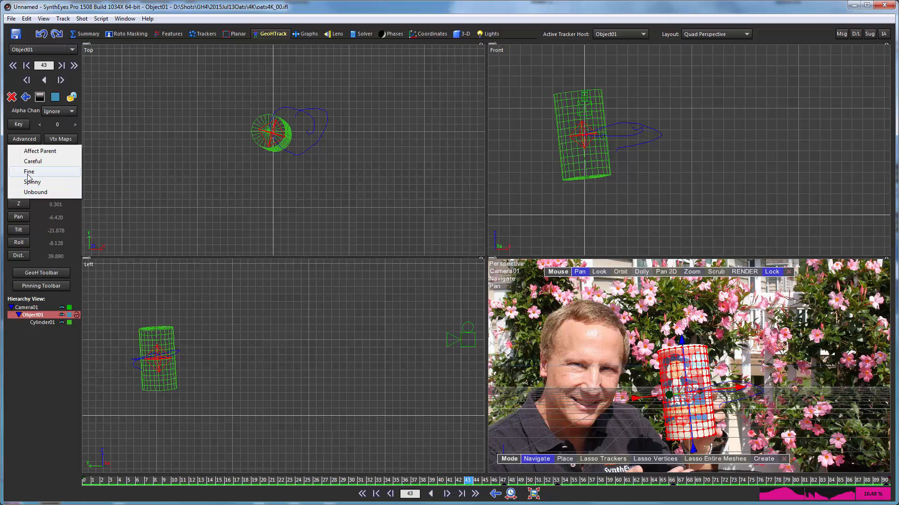
pyautogui.moveTo(32, 181)
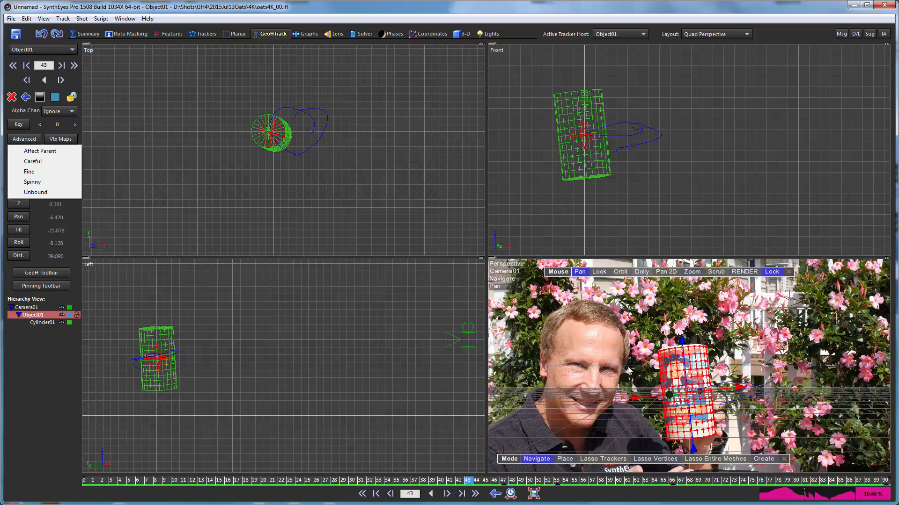
pyautogui.moveTo(593, 228)
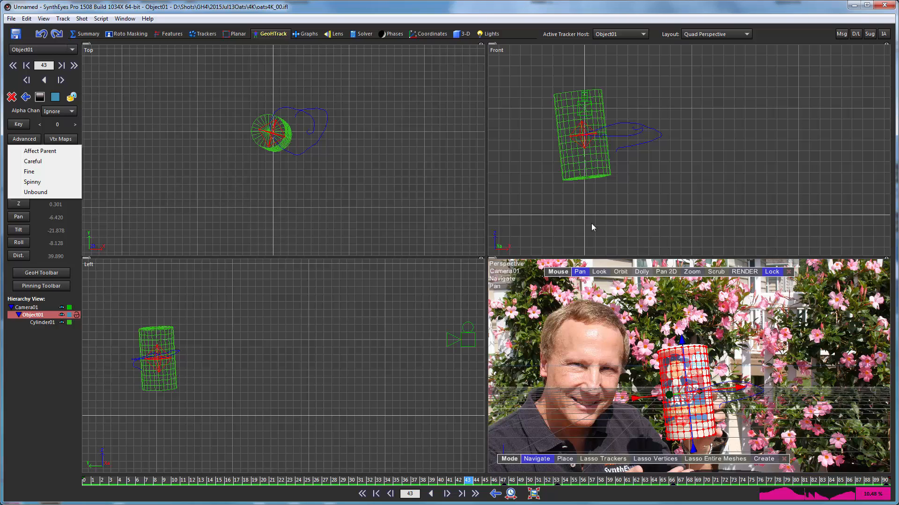
pyautogui.moveTo(583, 231)
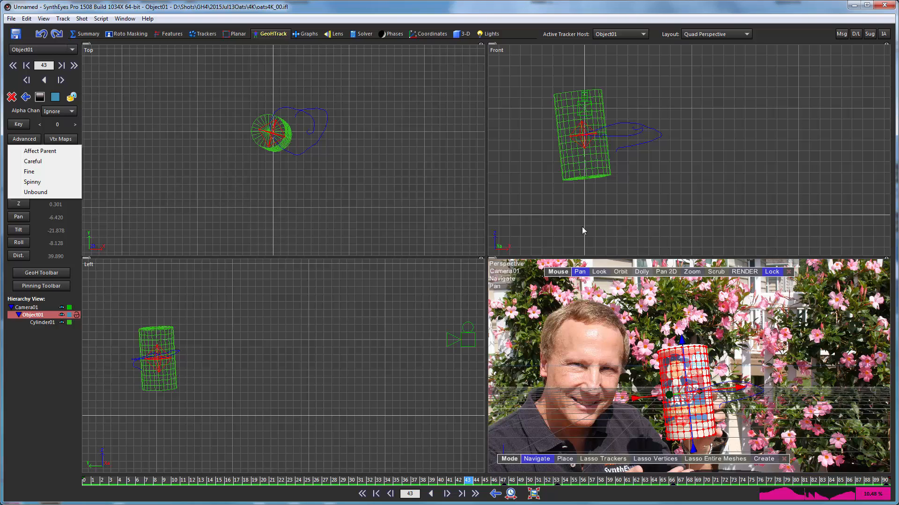
pyautogui.moveTo(129, 174)
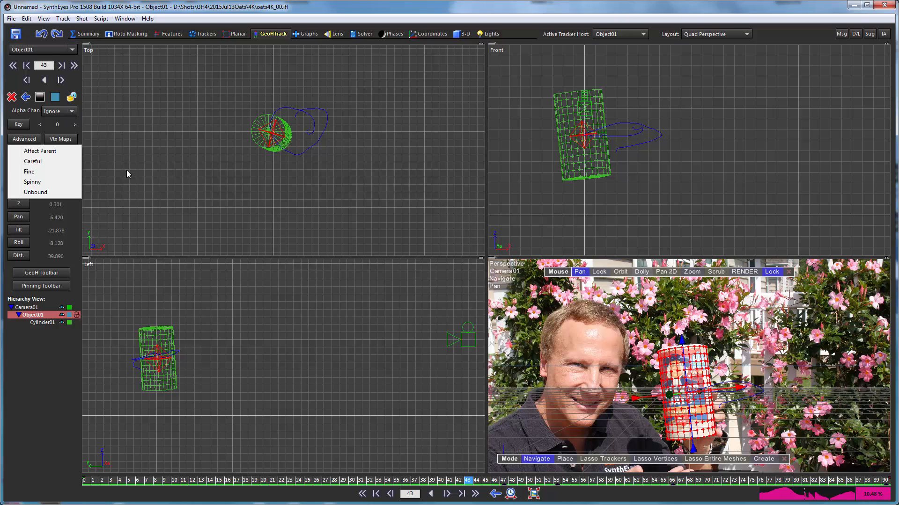
pyautogui.moveTo(29, 161)
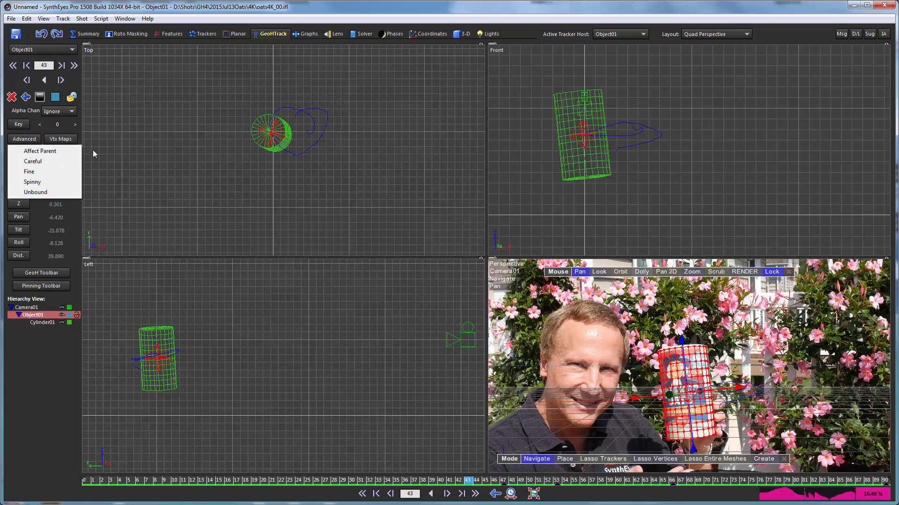
pyautogui.moveTo(159, 175)
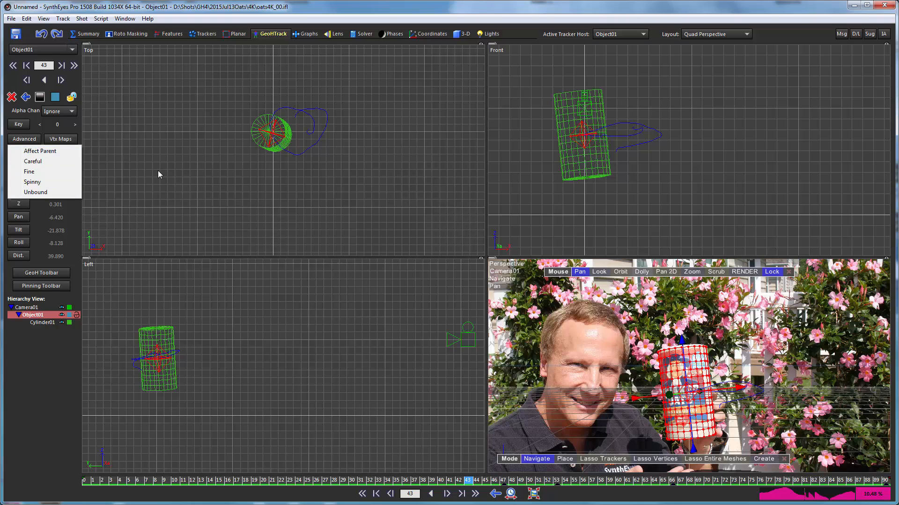
pyautogui.click(24, 139)
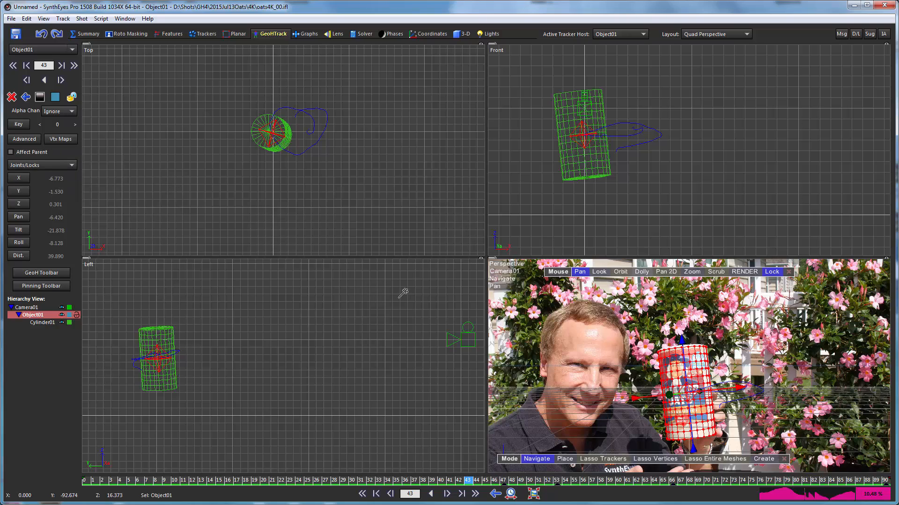